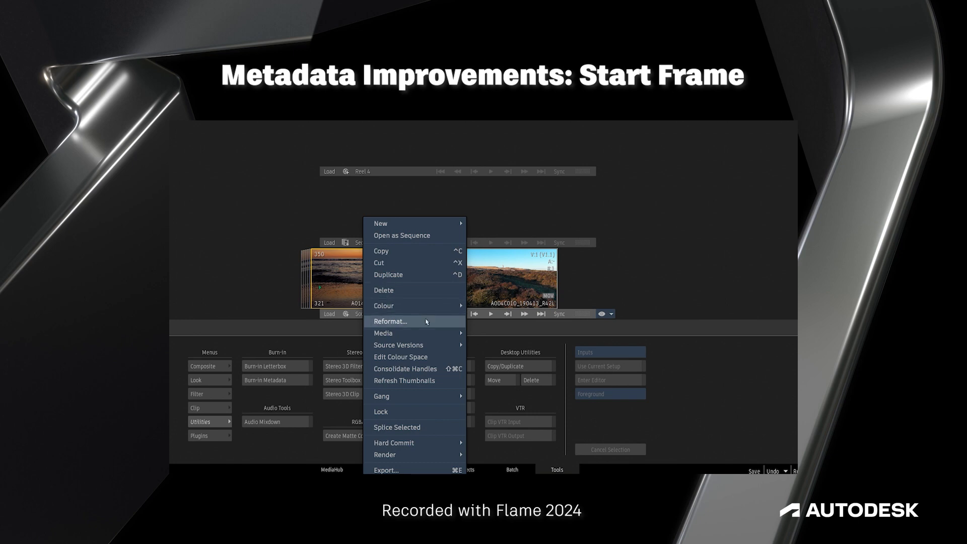
Step: Show the Reformat start frame options for the two clips, then reach Flame's preference categories
{"action": "left_click", "coordinate": [391, 321]}
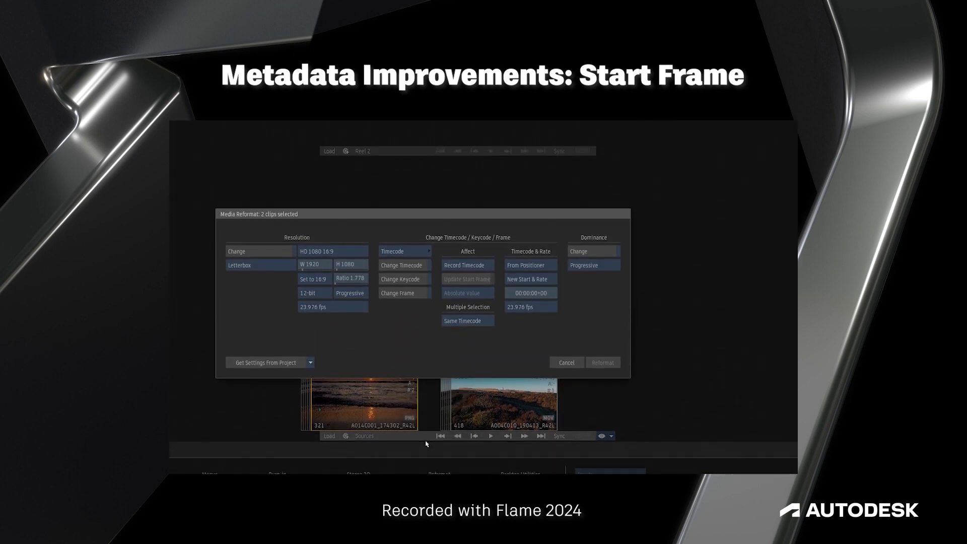
{"action": "left_click", "coordinate": [404, 293]}
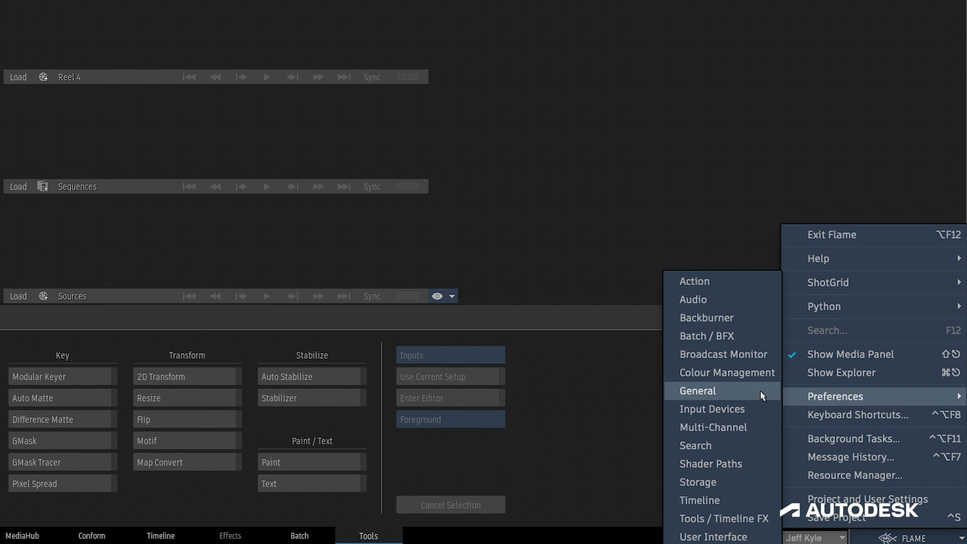
Step: Set the General start frame to 1001 and enable Use In Create Batch Group
{"action": "left_click", "coordinate": [697, 391]}
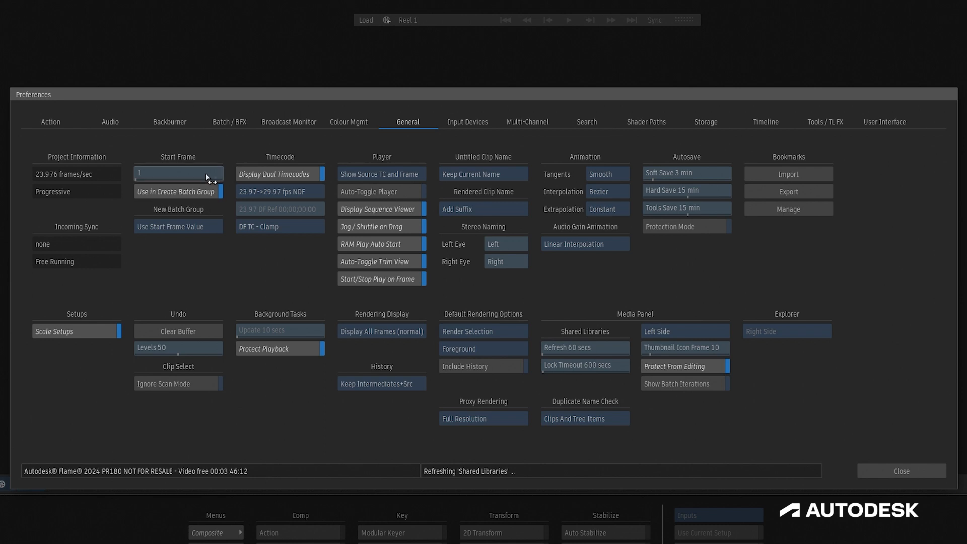
{"action": "left_click", "coordinate": [205, 173]}
{"action": "type", "text": "001"}
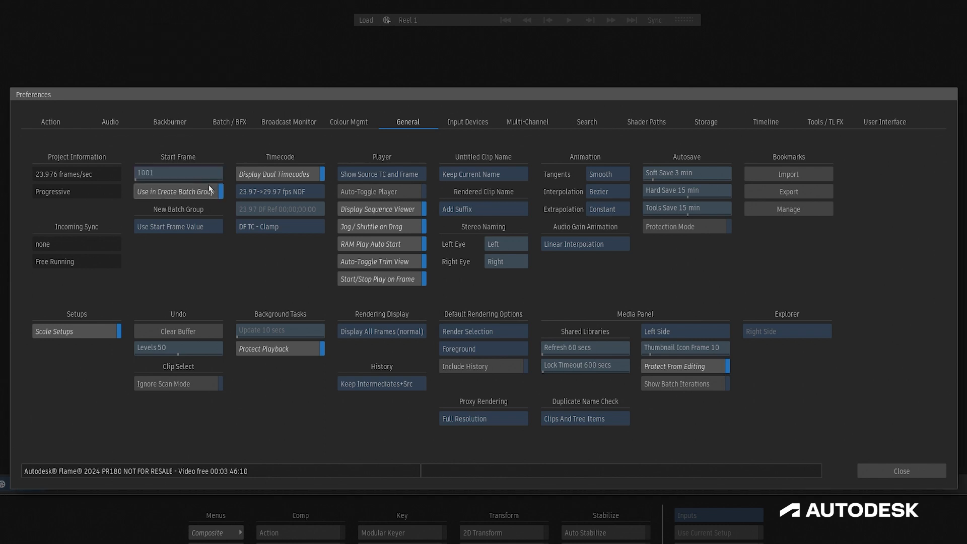
{"action": "left_click", "coordinate": [177, 192]}
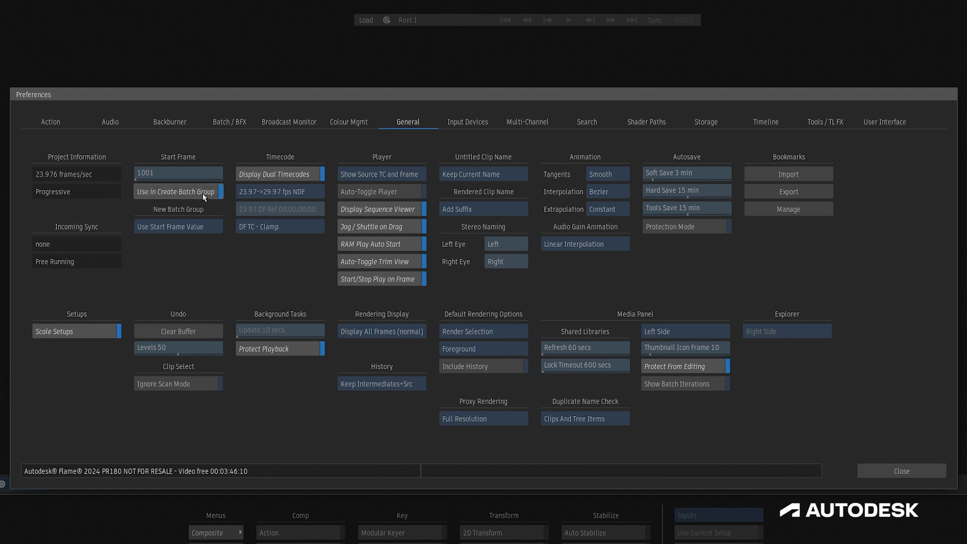
{"action": "mouse_move", "coordinate": [202, 247]}
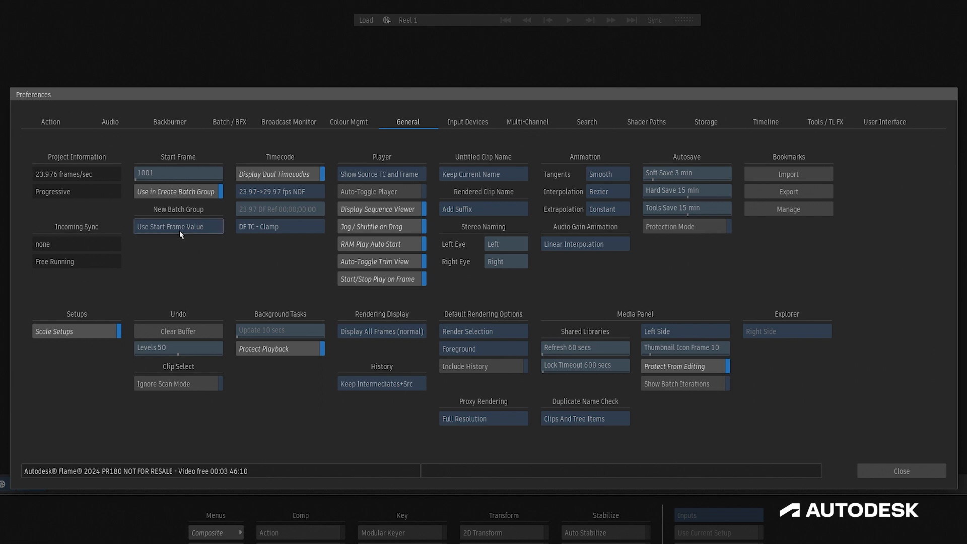
Step: Make new batch groups use the start frame value, review Batch preferences and close Preferences
{"action": "left_click", "coordinate": [179, 225]}
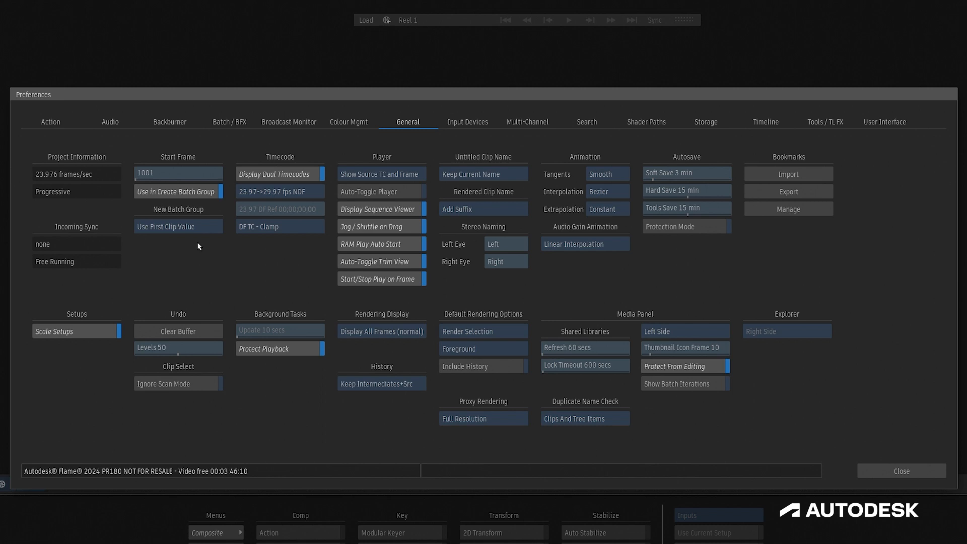
{"action": "left_click", "coordinate": [179, 225]}
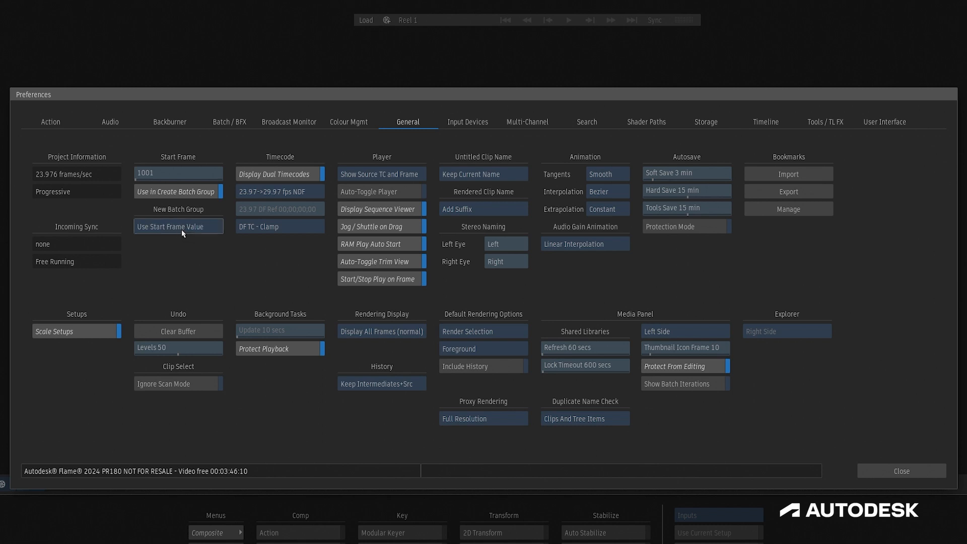
{"action": "left_click", "coordinate": [230, 122]}
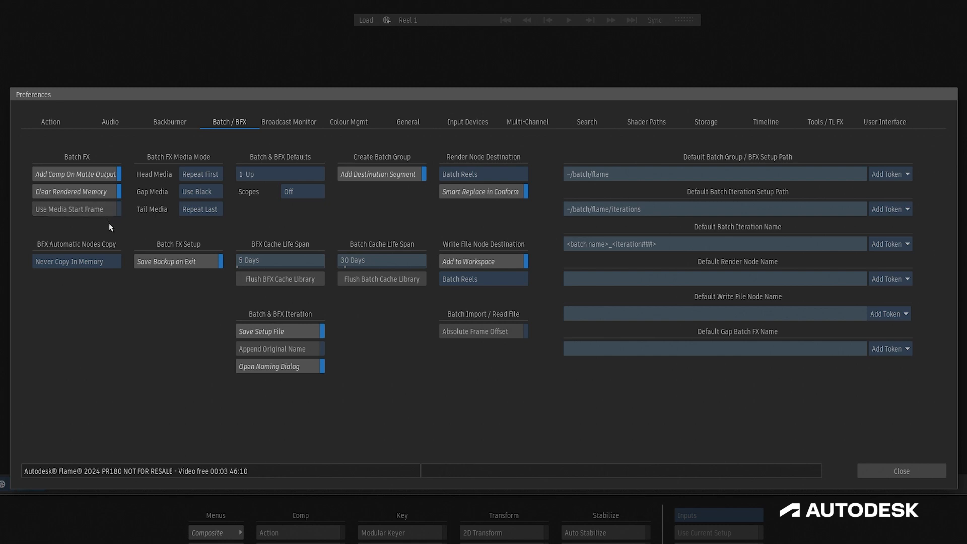
{"action": "left_click", "coordinate": [902, 470]}
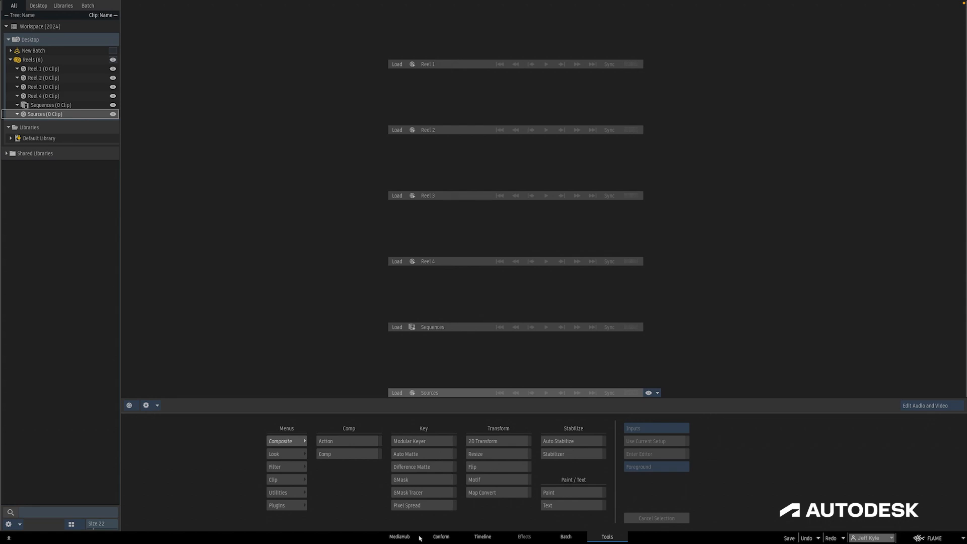
Step: Import the A014C001_174302_R42L PNG sequence into Sources and verify its 350 start frame in the Timeline
{"action": "left_click", "coordinate": [404, 536]}
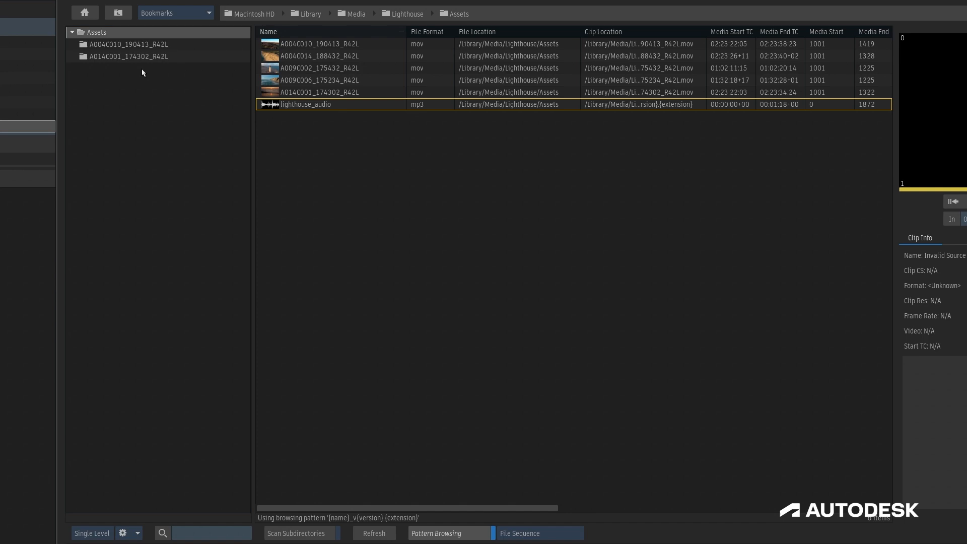
{"action": "double_click", "coordinate": [129, 57]}
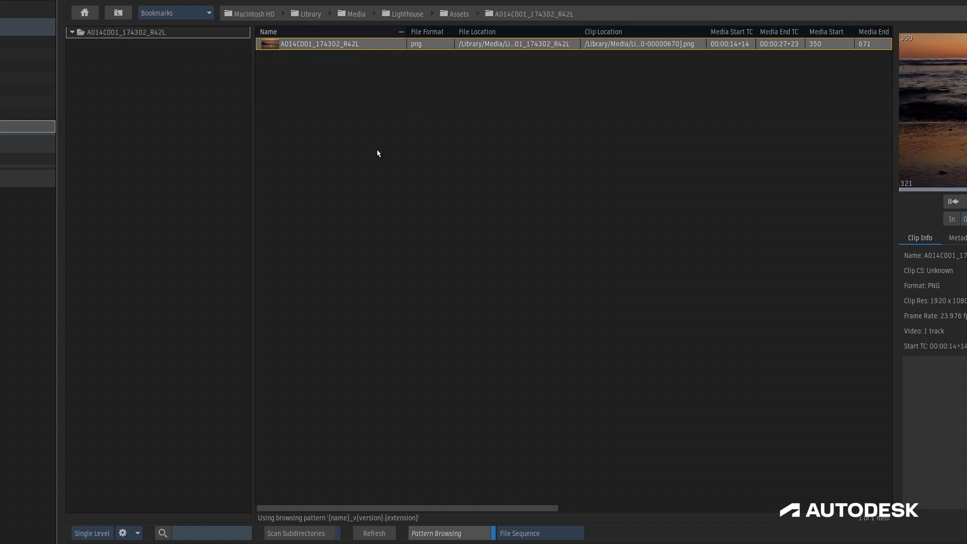
{"action": "left_click", "coordinate": [540, 533]}
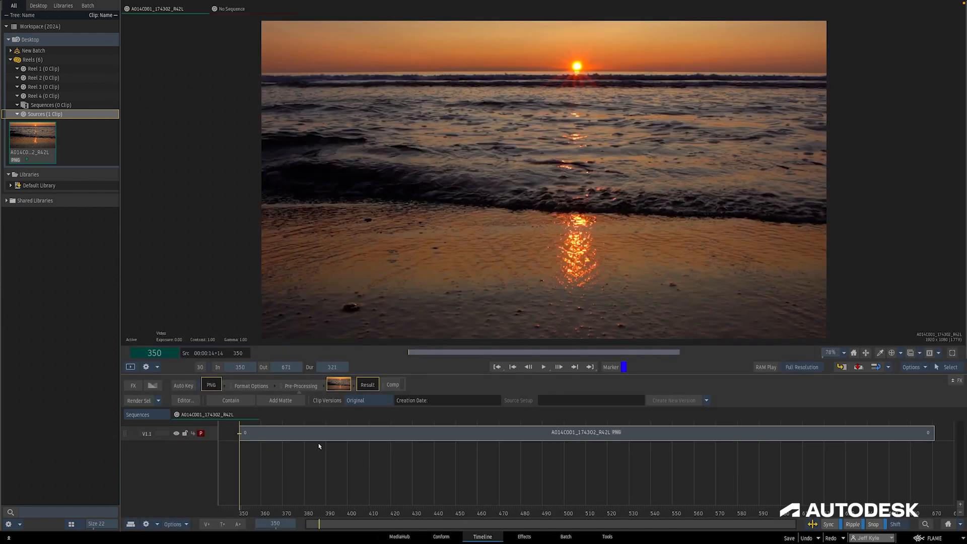
{"action": "left_click", "coordinate": [237, 353]}
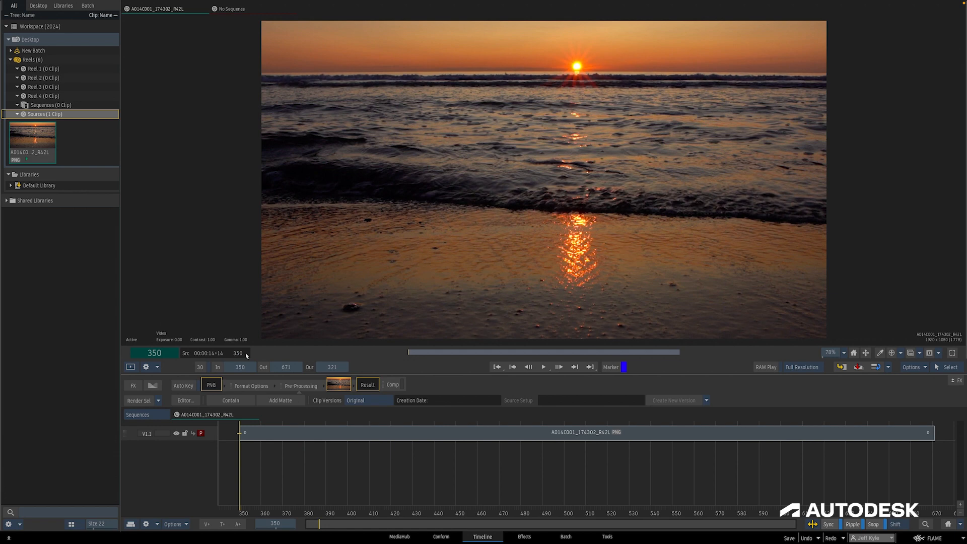
{"action": "left_click", "coordinate": [398, 536]}
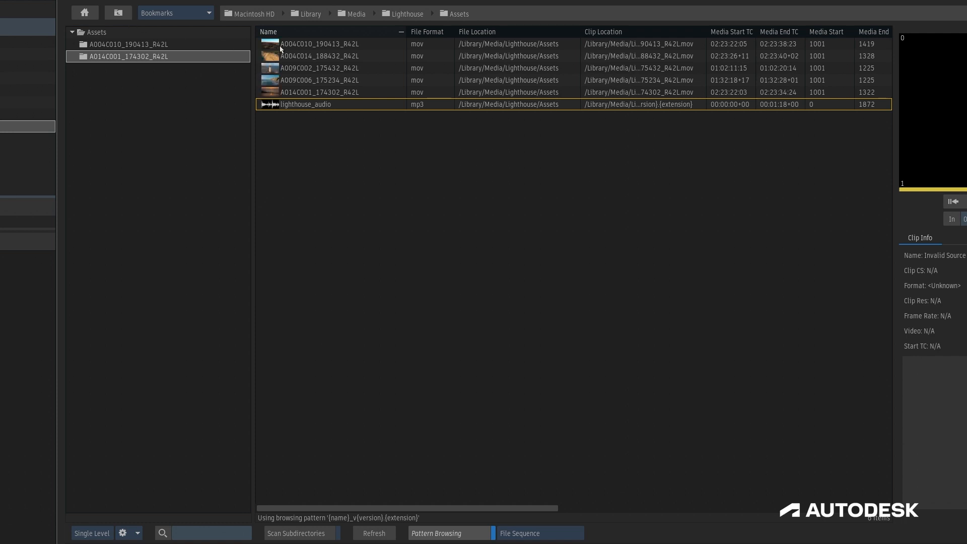
Step: Import the A004C010_190413_R42L QuickTime clip into Sources beside the PNG sequence
{"action": "left_click", "coordinate": [316, 44]}
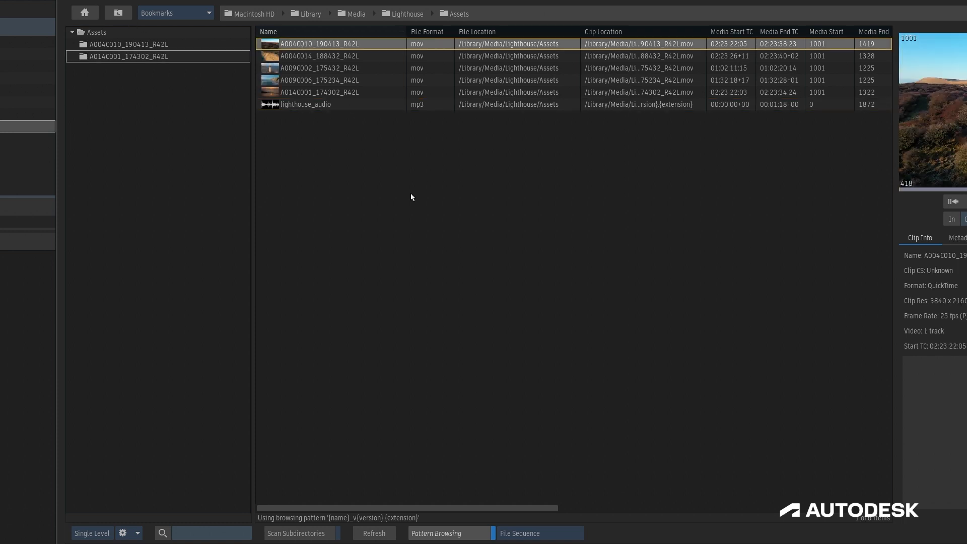
{"action": "mouse_move", "coordinate": [463, 268]}
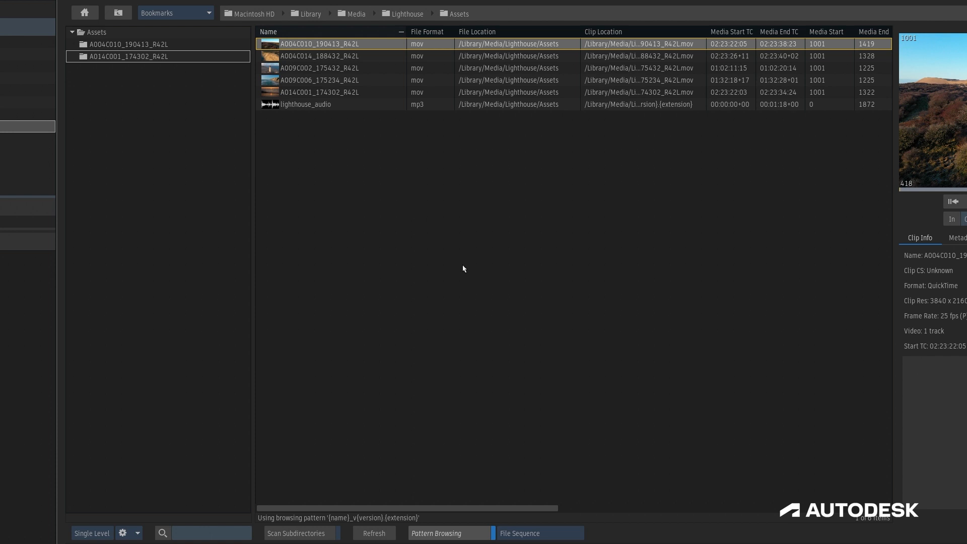
{"action": "left_click", "coordinate": [541, 533]}
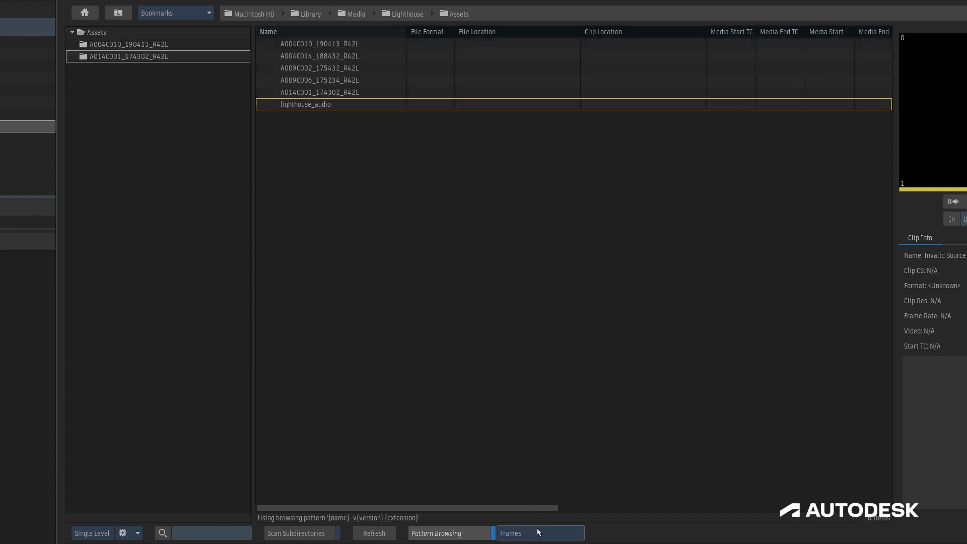
{"action": "left_click", "coordinate": [539, 533]}
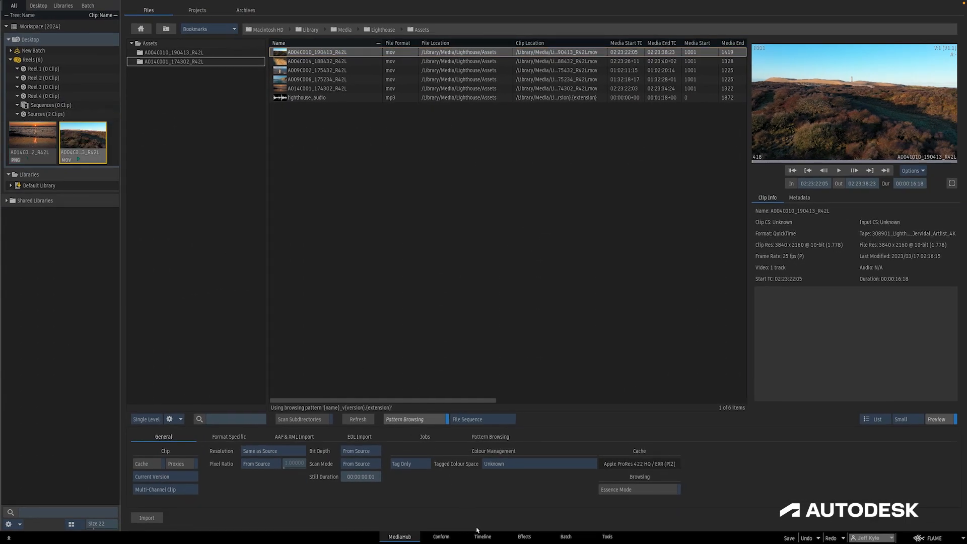
{"action": "left_click", "coordinate": [481, 536]}
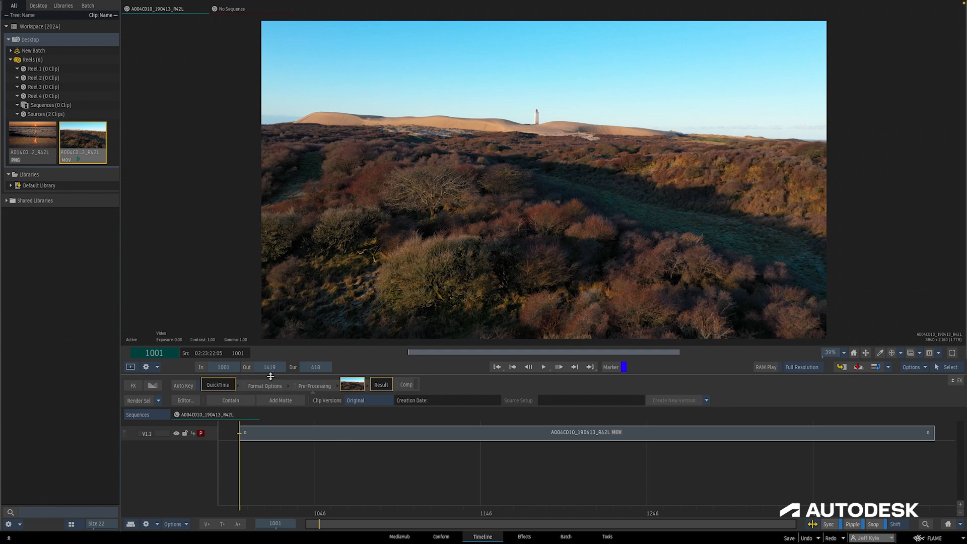
Step: View the MOV clip starting at frame 1001 in the Timeline and begin changing its start frame
{"action": "left_click", "coordinate": [238, 353]}
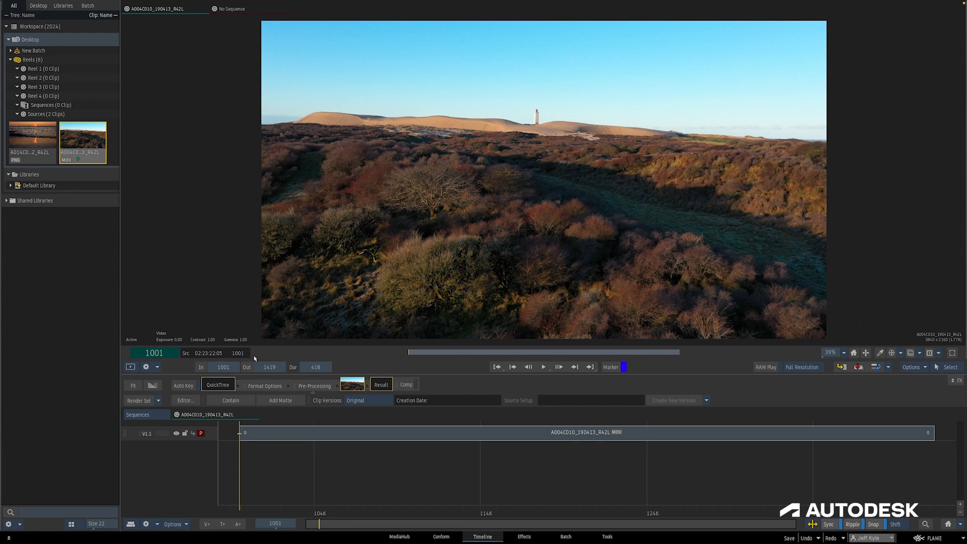
{"action": "mouse_move", "coordinate": [296, 359]}
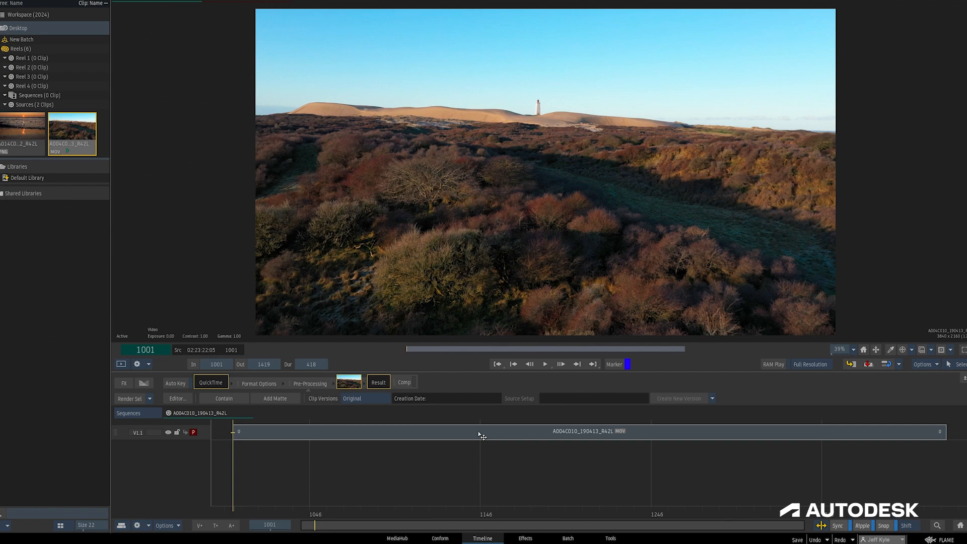
{"action": "right_click", "coordinate": [480, 433]}
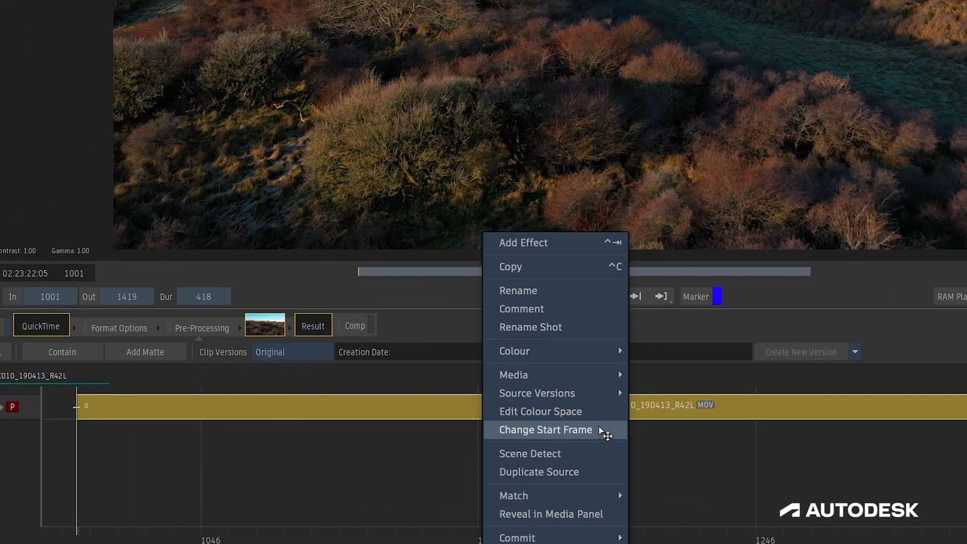
{"action": "left_click", "coordinate": [545, 429]}
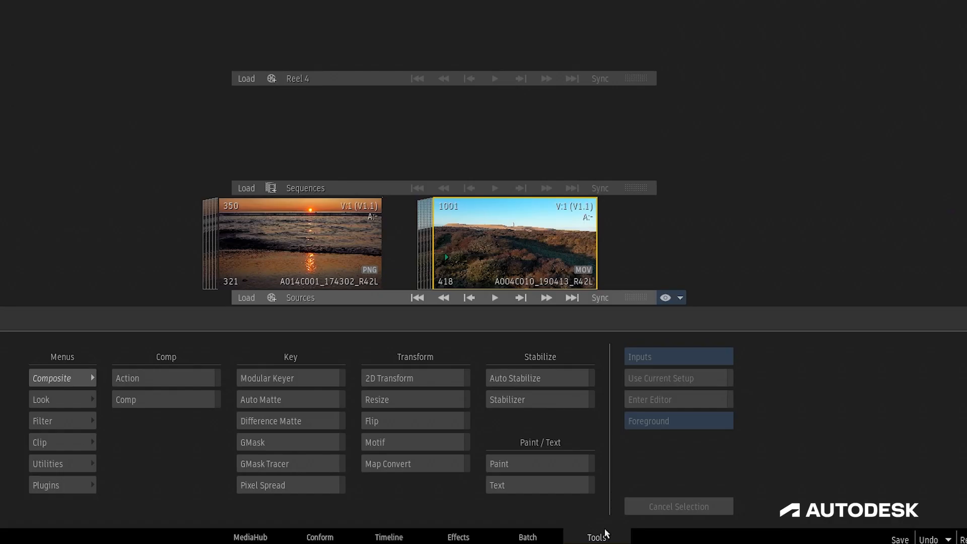
Step: Reformat both the heathland MOV and sunset PNG clips to start at frame 1 via Utilities
{"action": "left_click", "coordinate": [55, 463]}
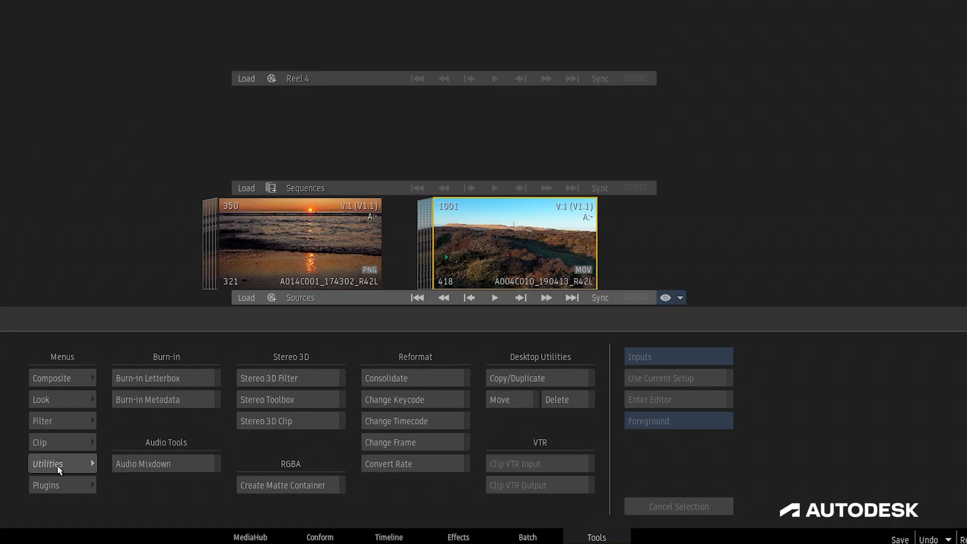
{"action": "left_click", "coordinate": [415, 442]}
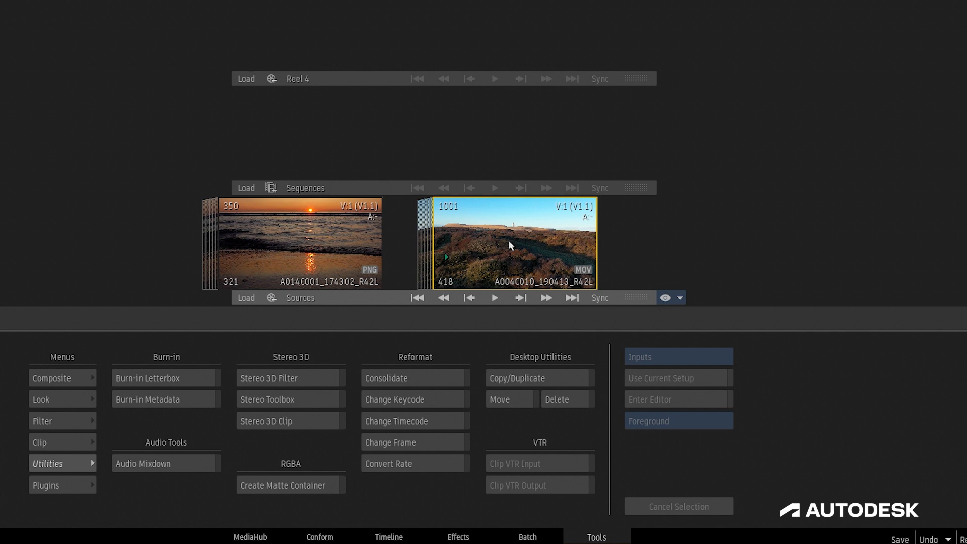
{"action": "left_click", "coordinate": [292, 233]}
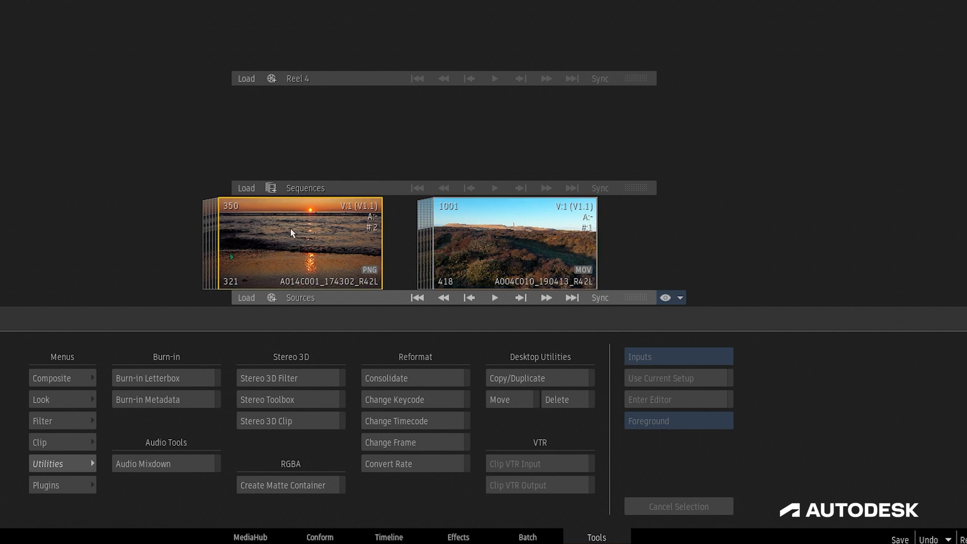
{"action": "left_click", "coordinate": [396, 421]}
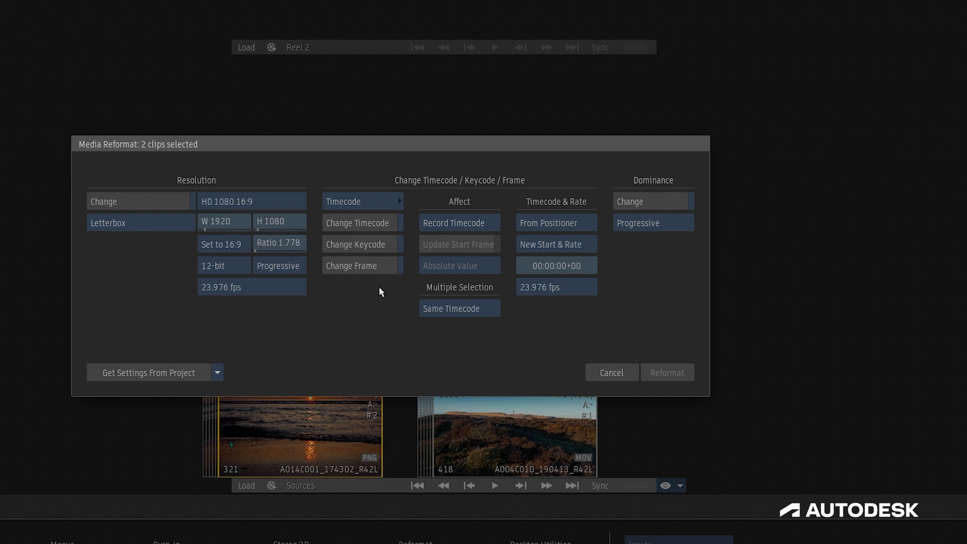
{"action": "left_click", "coordinate": [357, 266]}
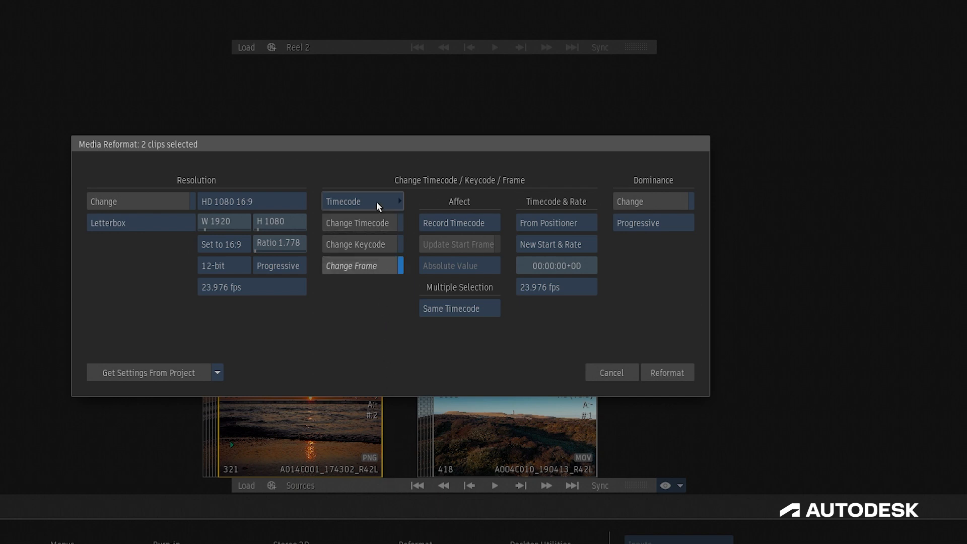
{"action": "left_click", "coordinate": [362, 201]}
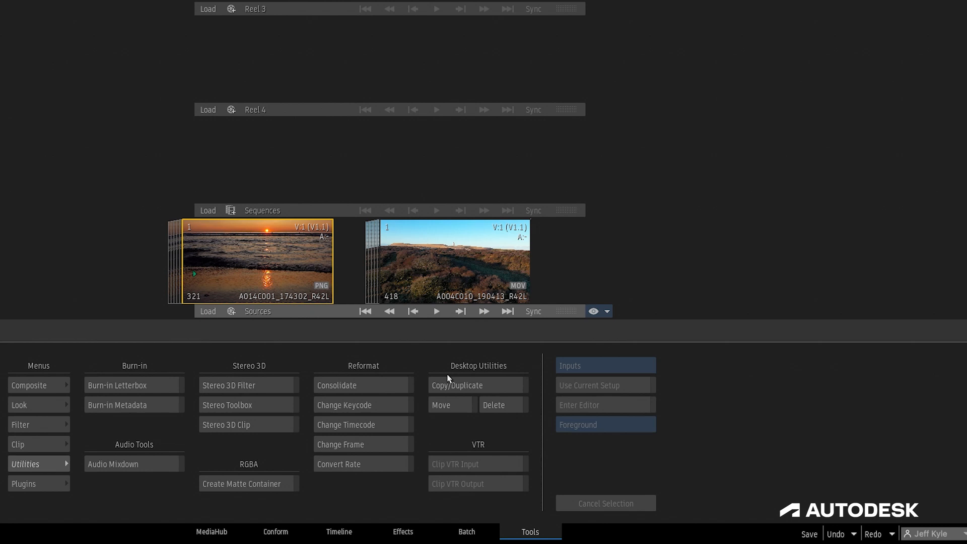
{"action": "mouse_move", "coordinate": [33, 472]}
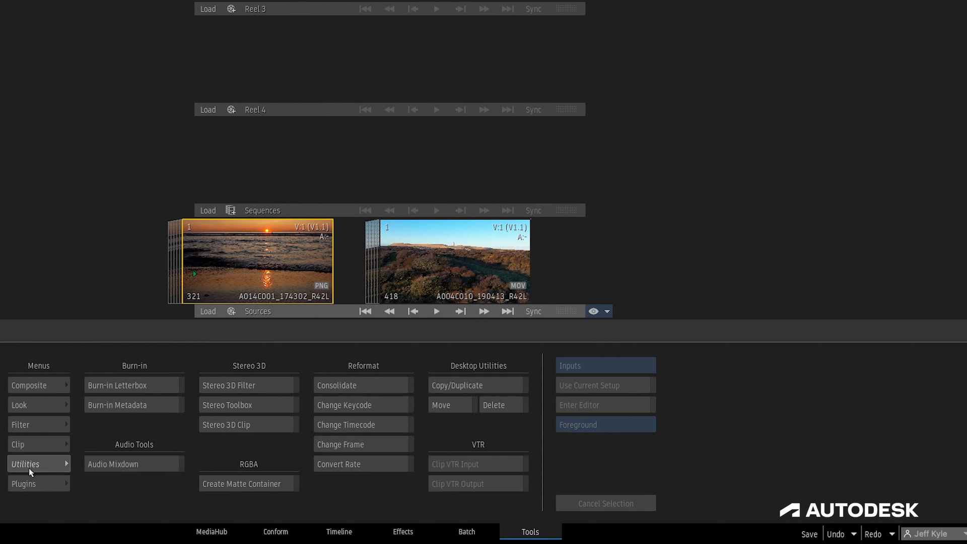
Step: Change Timecode affecting Clip/Source Timecode with Update Start Frame as Absolute Value, and confirm
{"action": "left_click", "coordinate": [347, 424]}
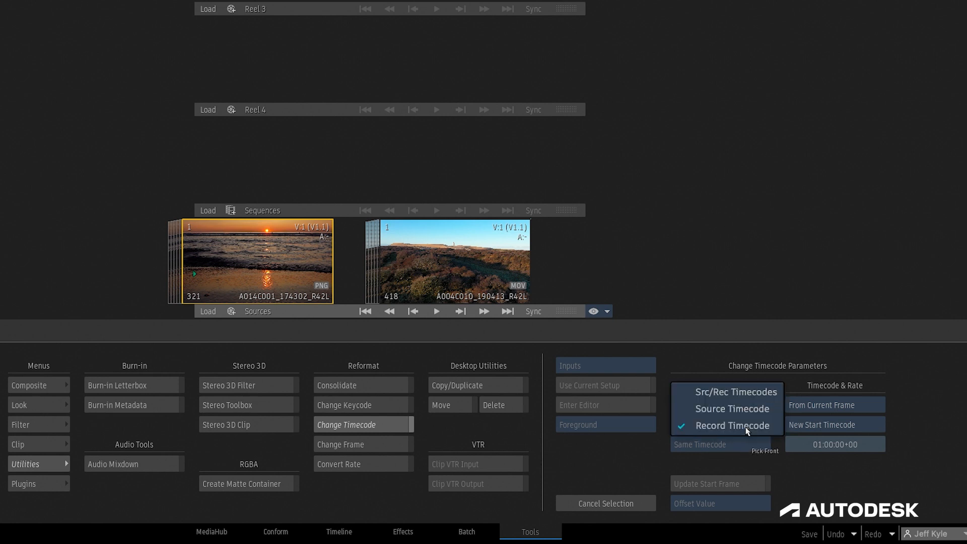
{"action": "left_click", "coordinate": [731, 425]}
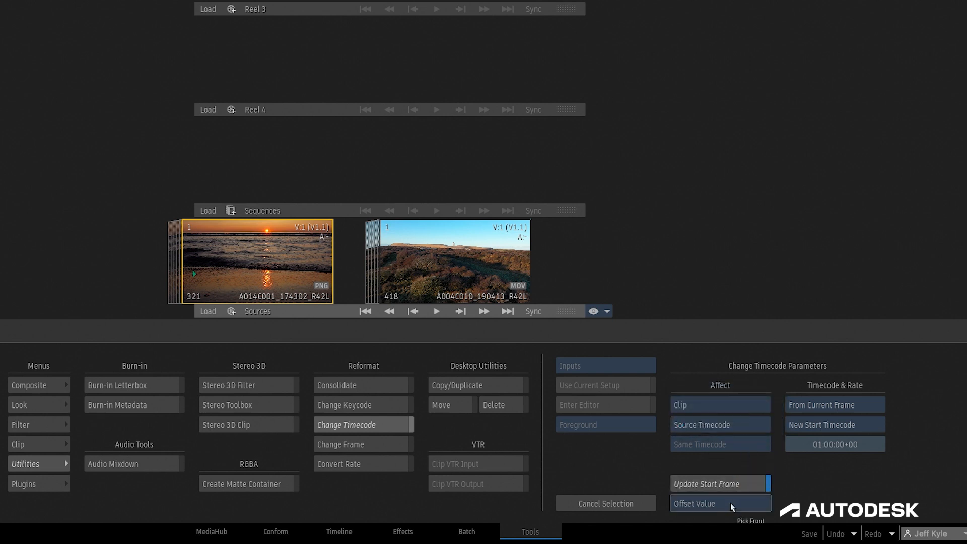
{"action": "left_click", "coordinate": [721, 504]}
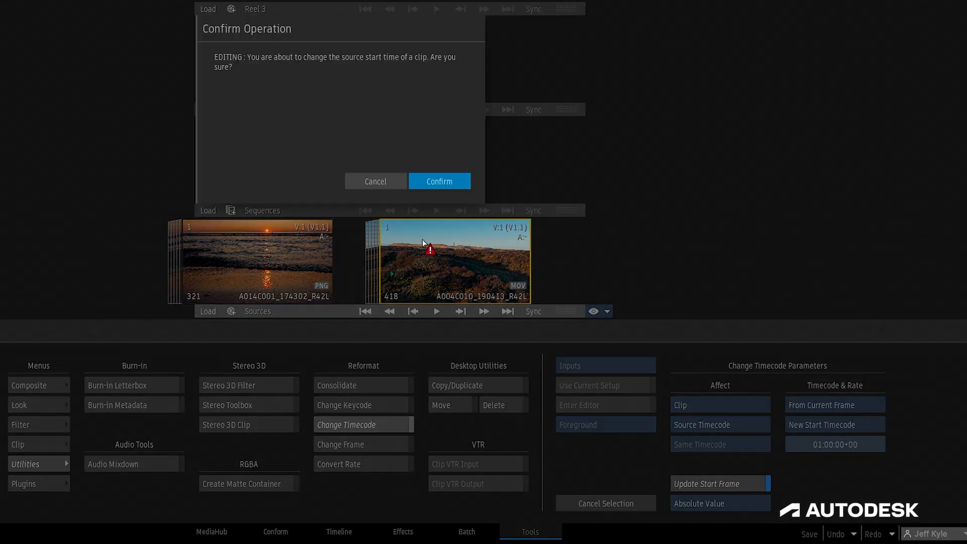
{"action": "left_click", "coordinate": [439, 181]}
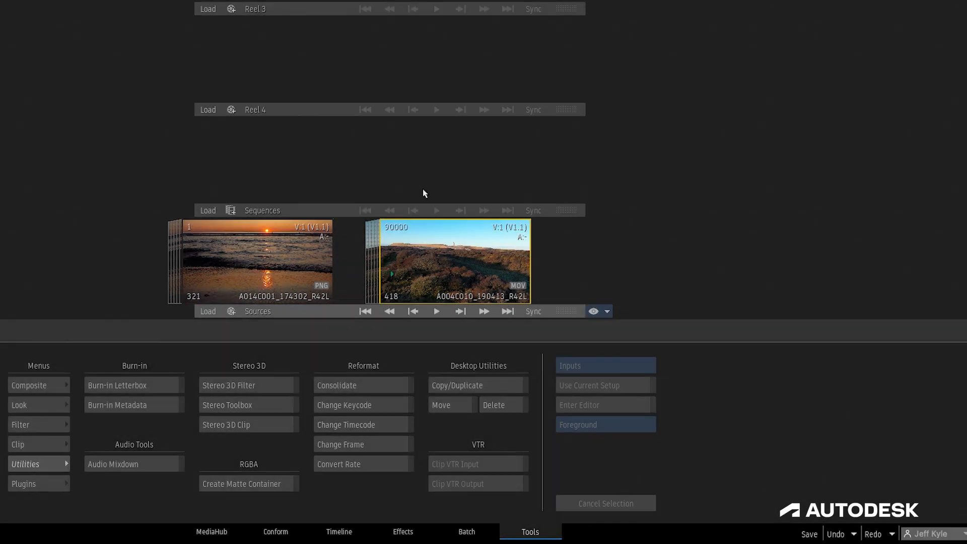
Step: Show the Media Panel and bring up options for the lighthouse_30 sequence
{"action": "left_click", "coordinate": [363, 424]}
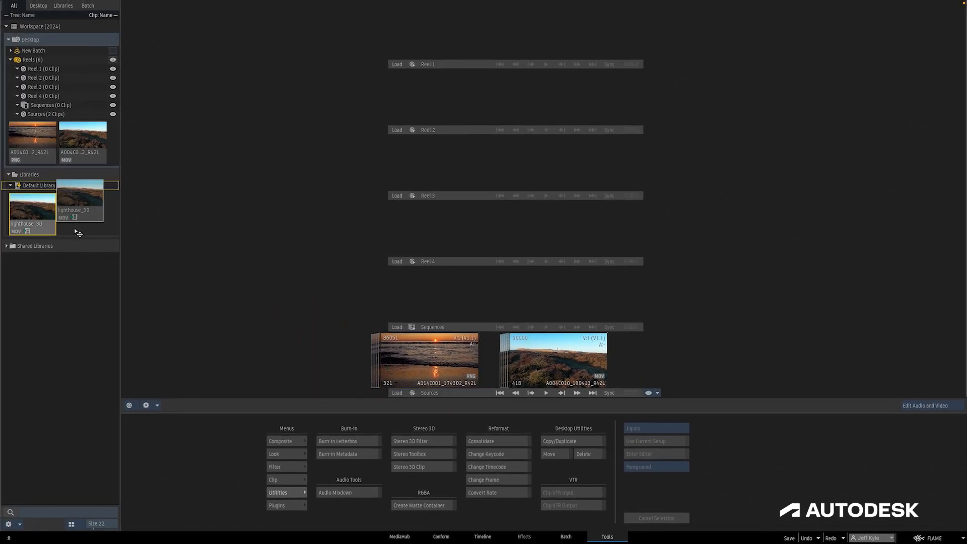
{"action": "right_click", "coordinate": [325, 359]}
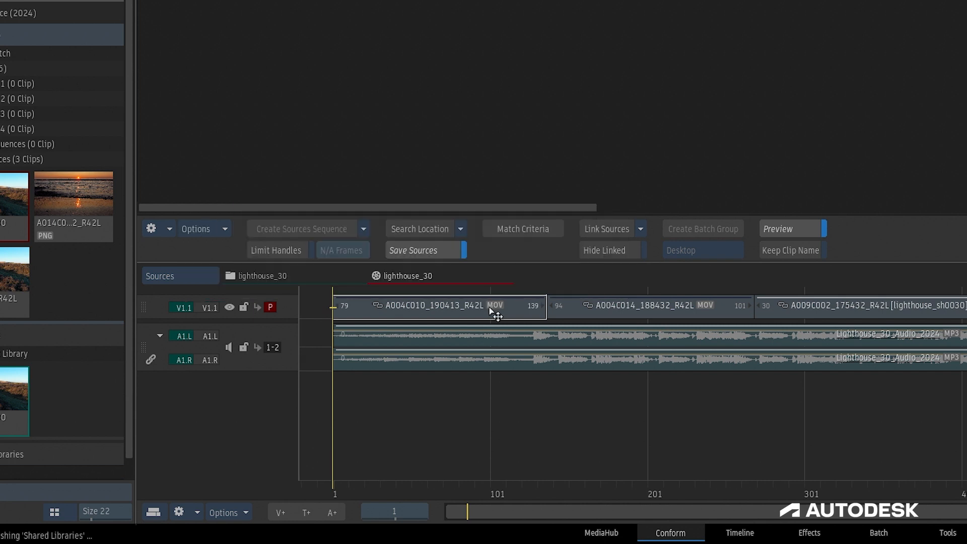
Step: Cycle the lighthouse_30 conform timeline ruler between frame and timecode display with Ctrl+Alt+T
{"action": "key", "text": "Ctrl+Alt+T"}
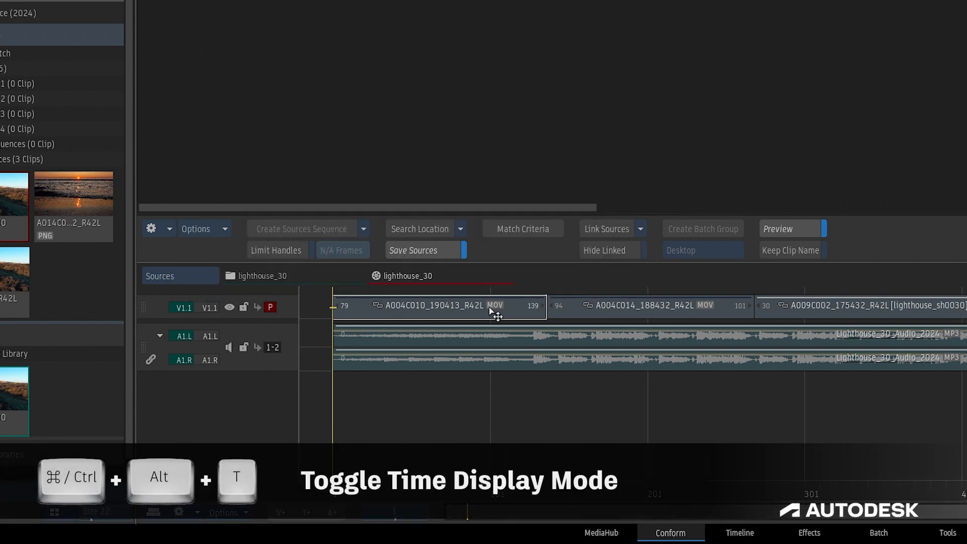
{"action": "key", "text": "Ctrl+Alt+T"}
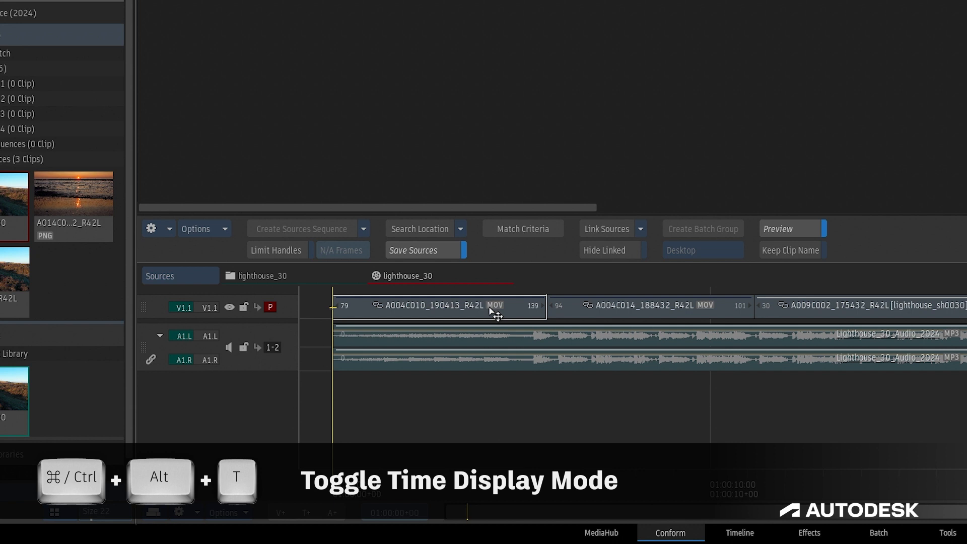
{"action": "mouse_move", "coordinate": [496, 315]}
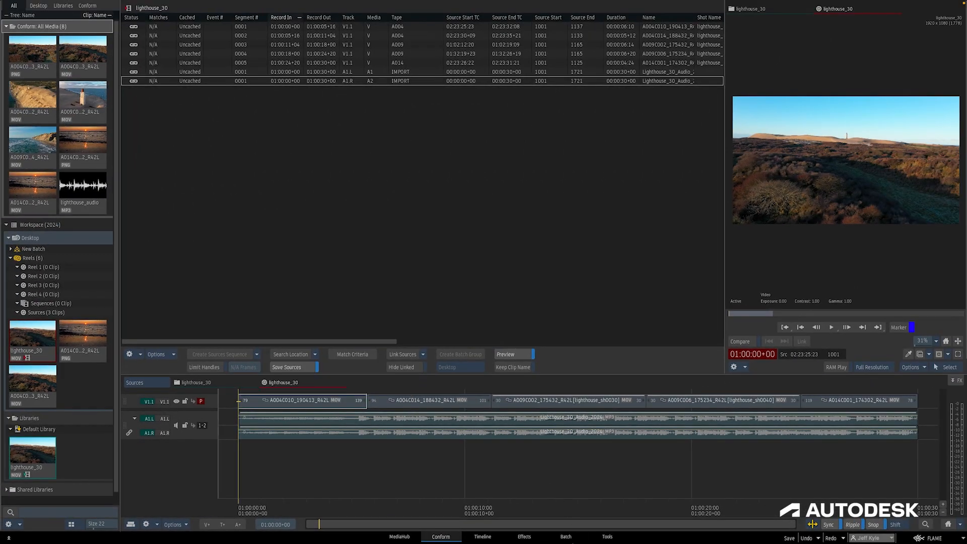
Step: Show the New Batch_001 schematic with its 1001 start frame
{"action": "left_click", "coordinate": [564, 536]}
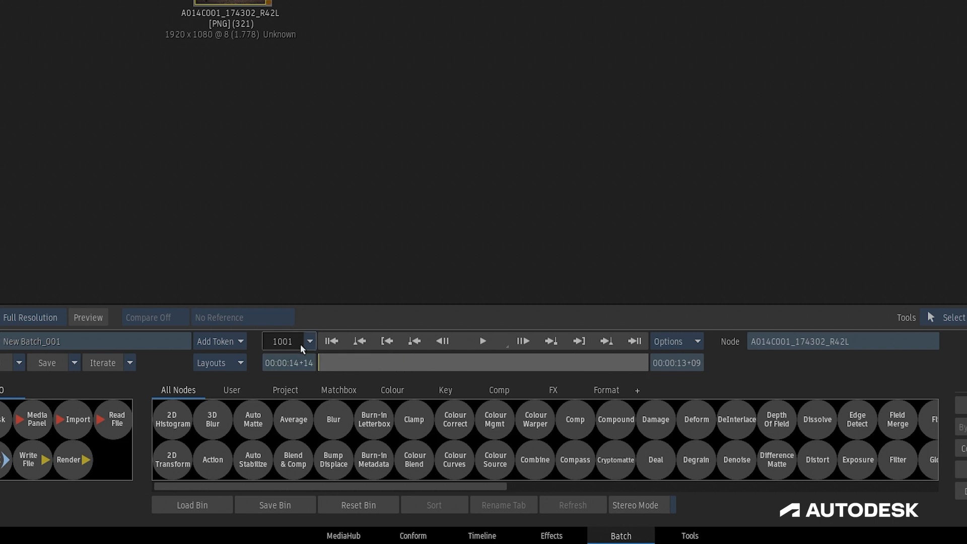
Step: Set the batch start frame to 1, then restore the default start frame value 1001
{"action": "left_click", "coordinate": [311, 340]}
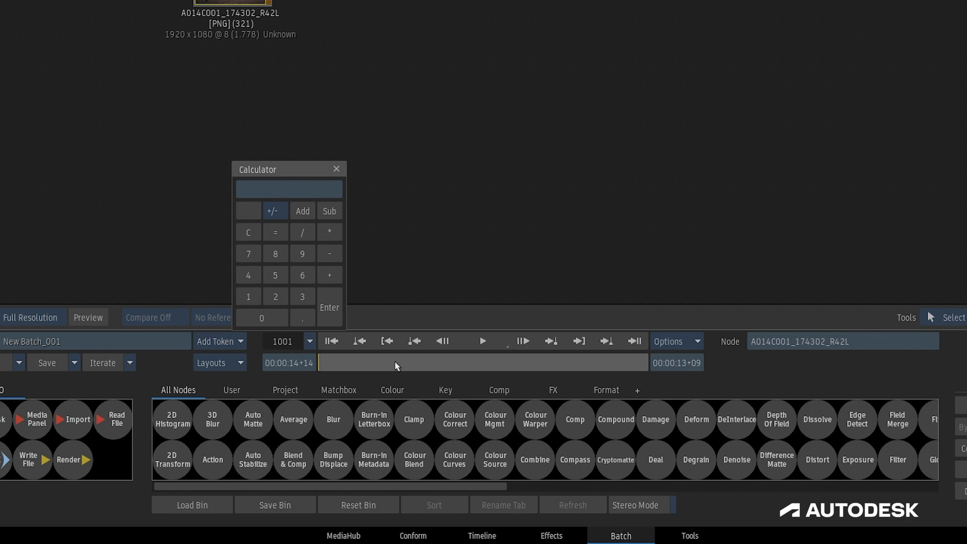
{"action": "left_click", "coordinate": [337, 169]}
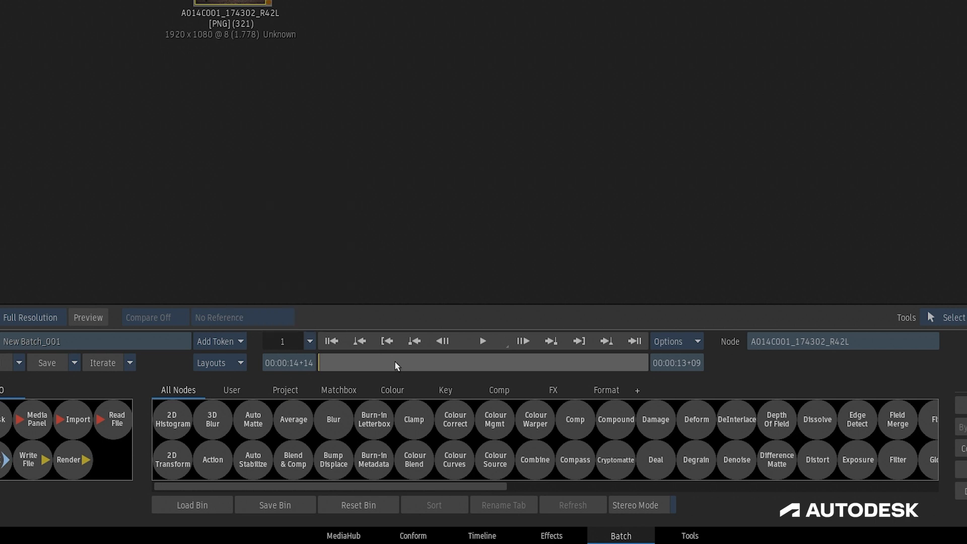
{"action": "left_click", "coordinate": [311, 340]}
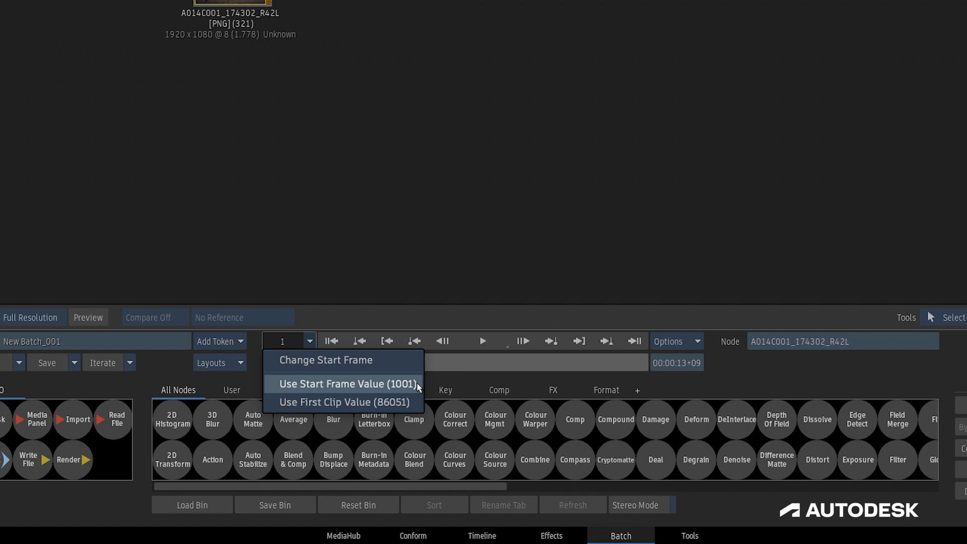
{"action": "left_click", "coordinate": [348, 384]}
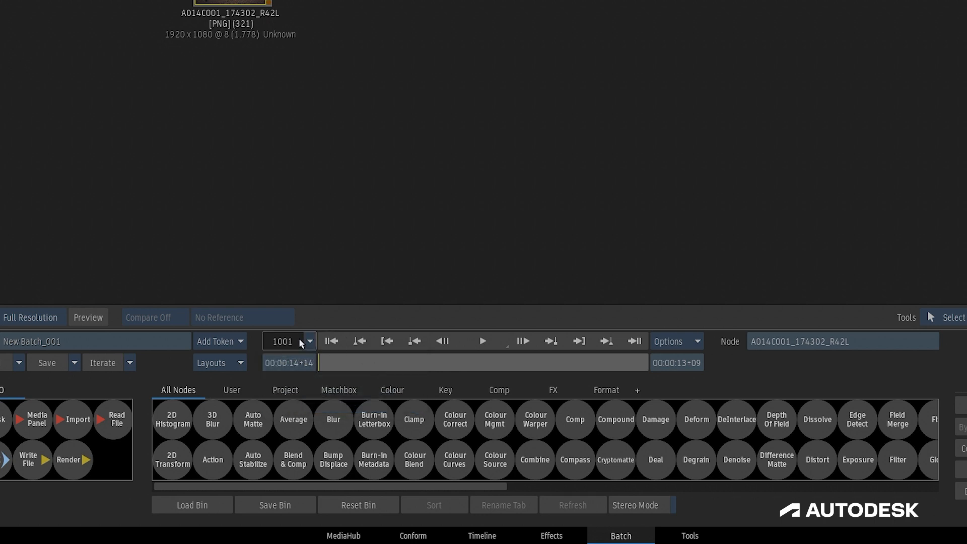
Step: Try the first clip's value 86051, return to Use Start Frame Value 1001, and go to the timeline
{"action": "left_click", "coordinate": [309, 341]}
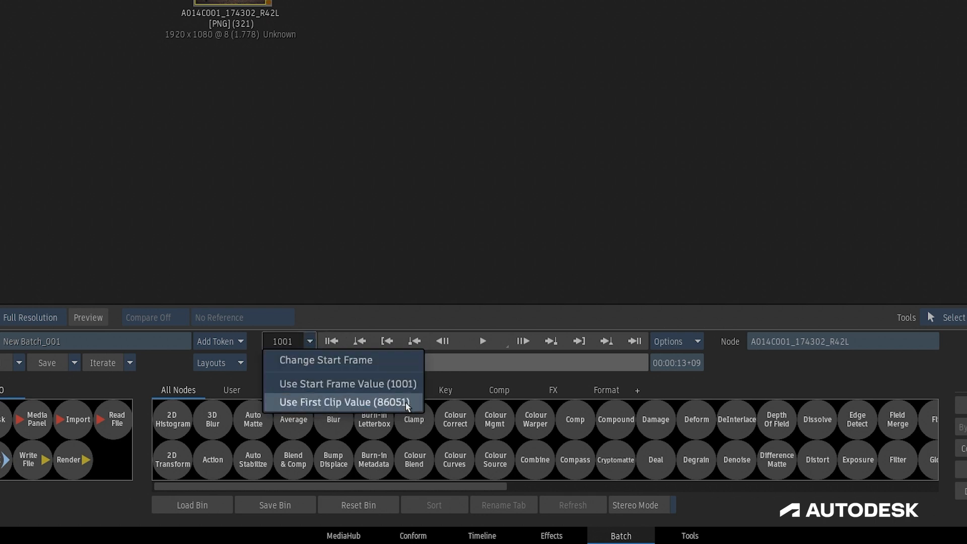
{"action": "left_click", "coordinate": [343, 402]}
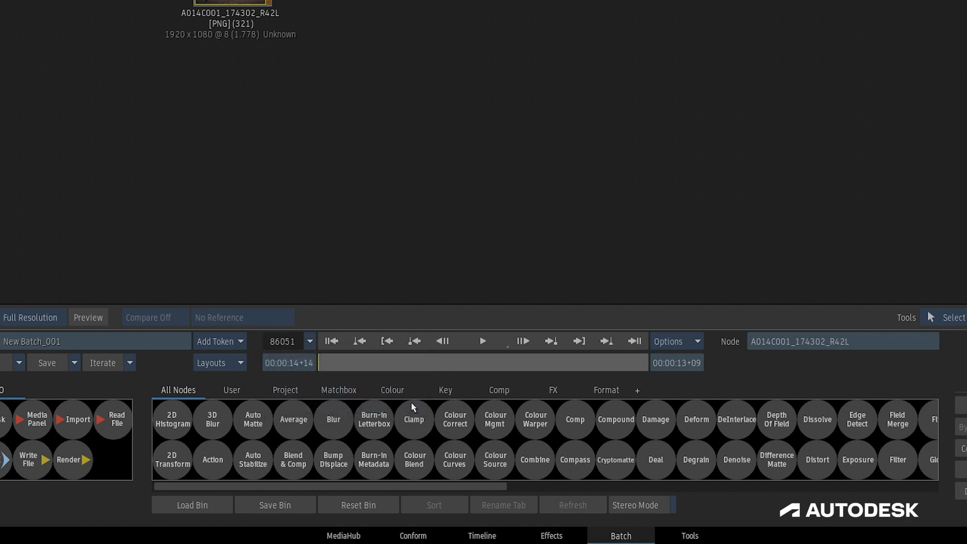
{"action": "left_click", "coordinate": [310, 341]}
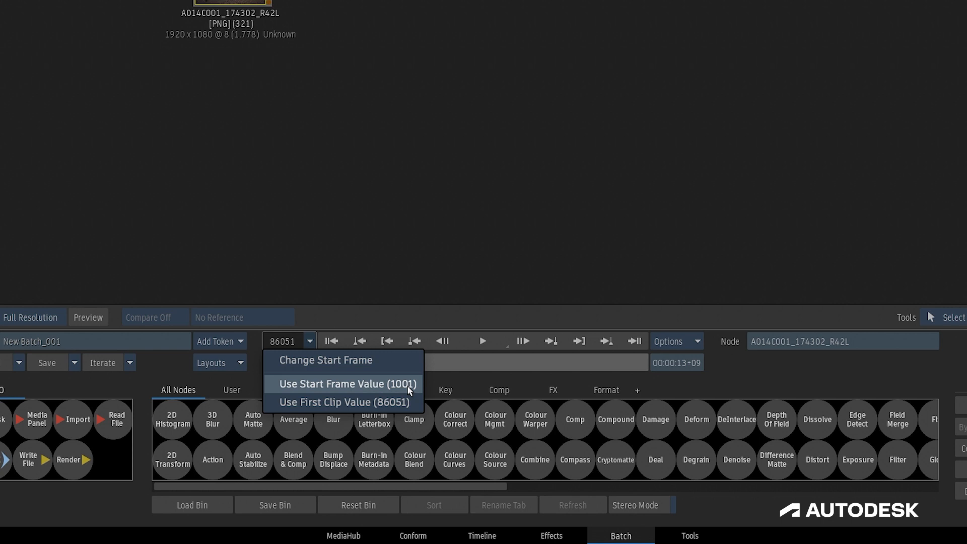
{"action": "left_click", "coordinate": [349, 384]}
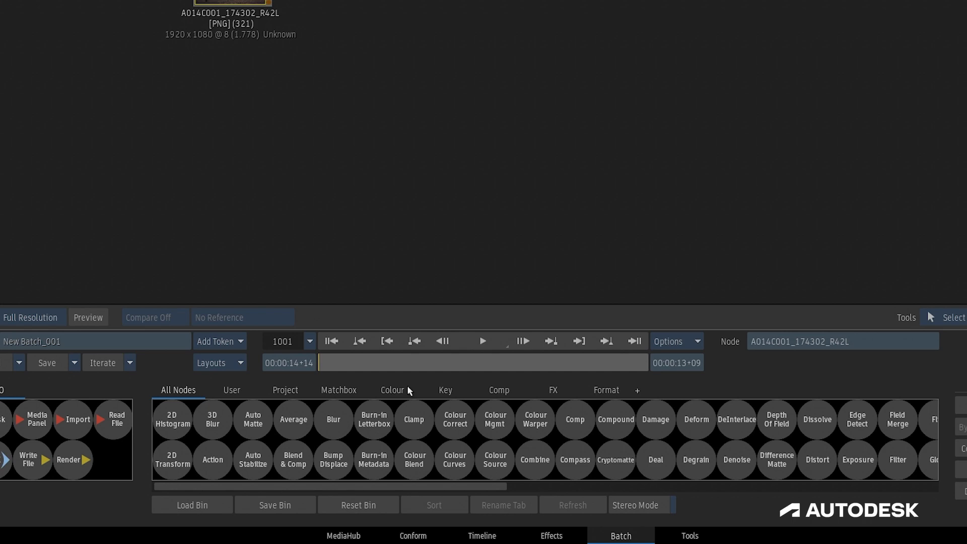
{"action": "left_click", "coordinate": [481, 536]}
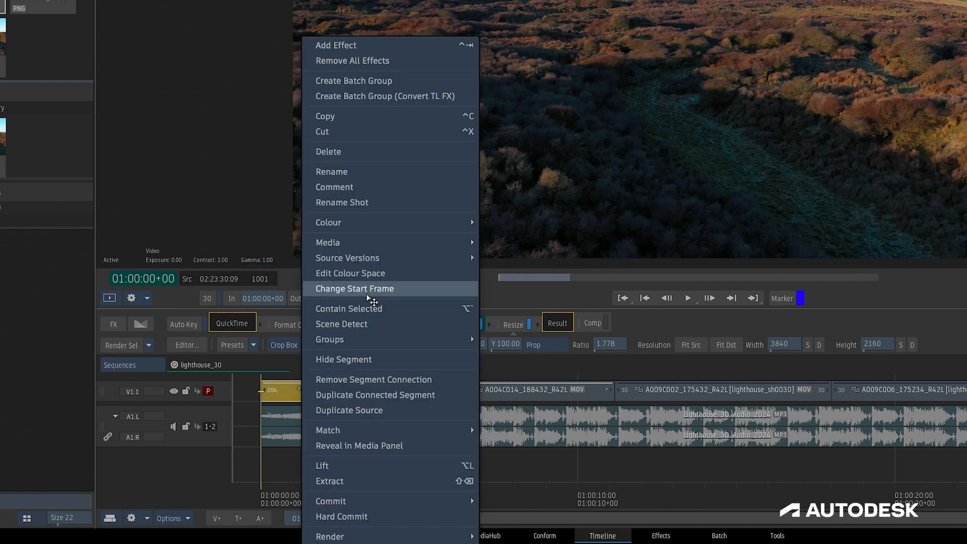
Step: Change the A004C010_190413_R42L segment's start frame to 1001
{"action": "left_click", "coordinate": [354, 288]}
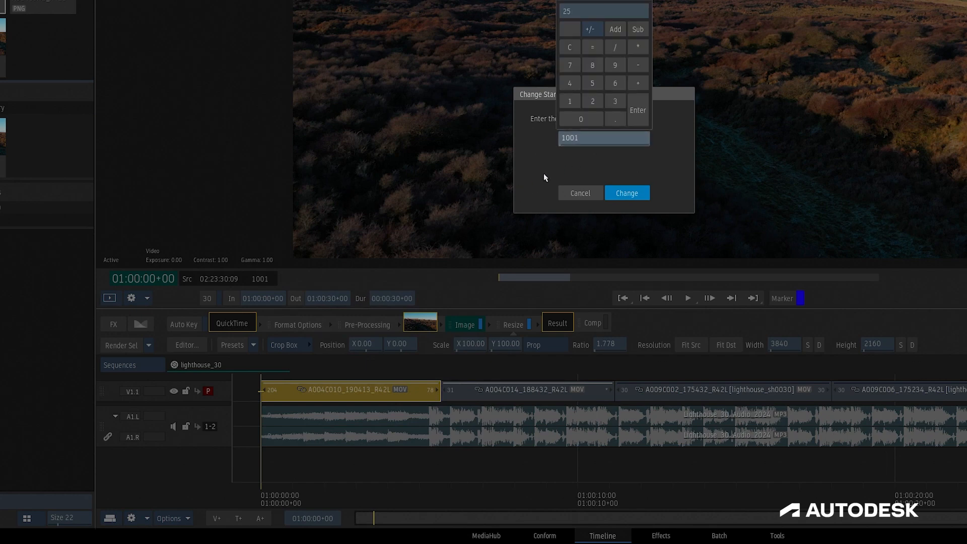
{"action": "left_click", "coordinate": [627, 193]}
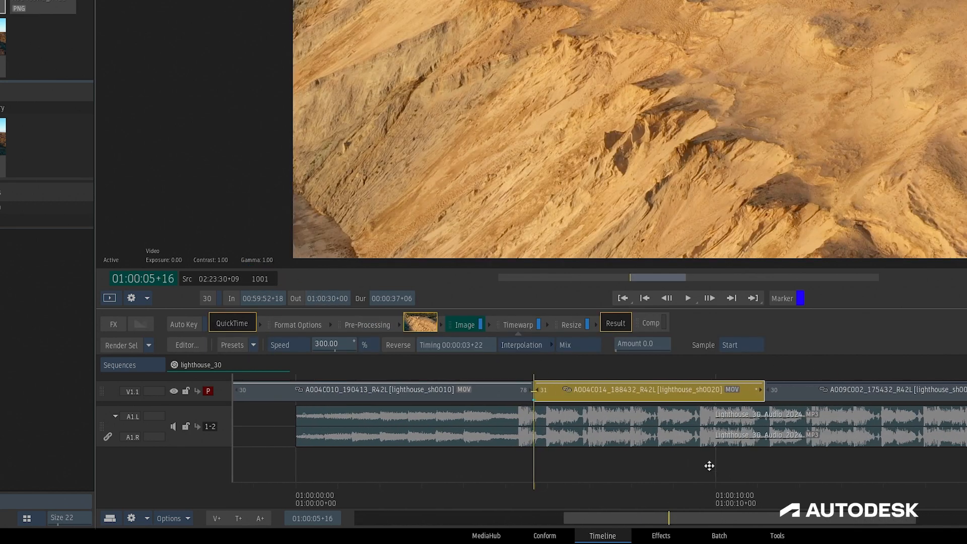
Step: Set the Timewarp node's Start Frame mode to Custom with value 989
{"action": "left_click", "coordinate": [519, 324]}
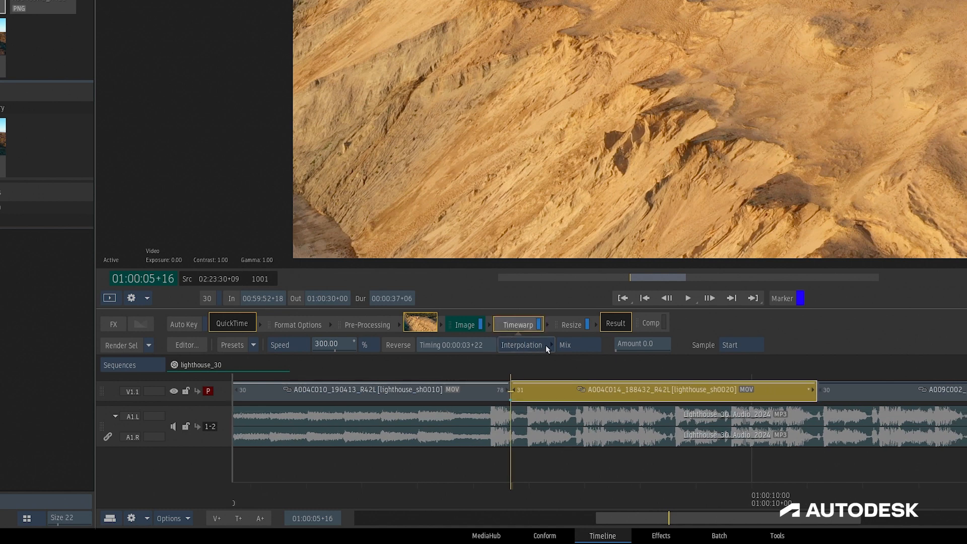
{"action": "left_click", "coordinate": [522, 344]}
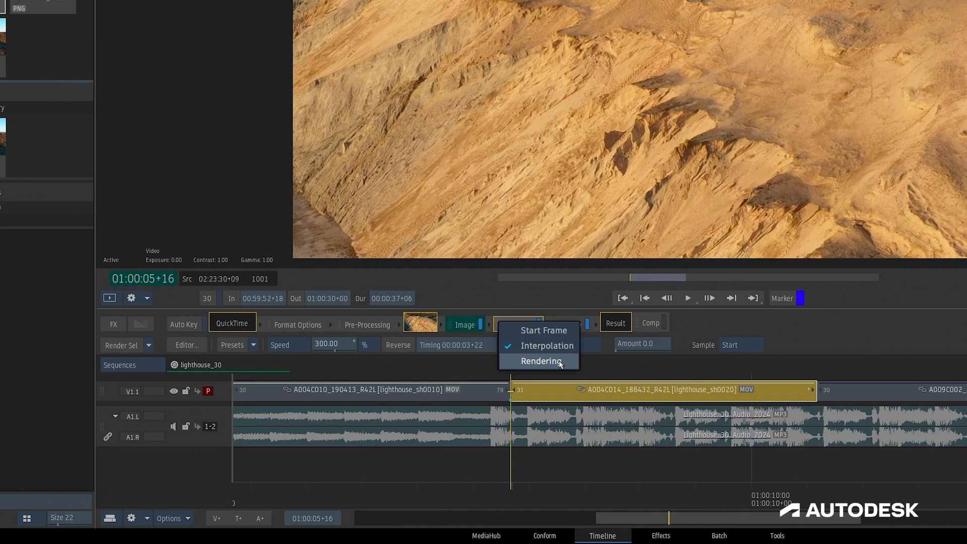
{"action": "mouse_move", "coordinate": [543, 331]}
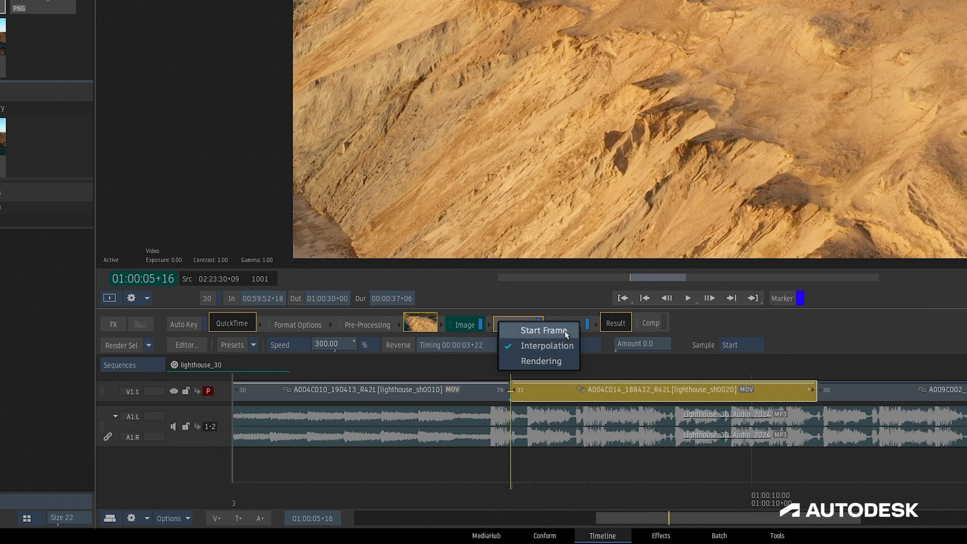
{"action": "mouse_move", "coordinate": [574, 334]}
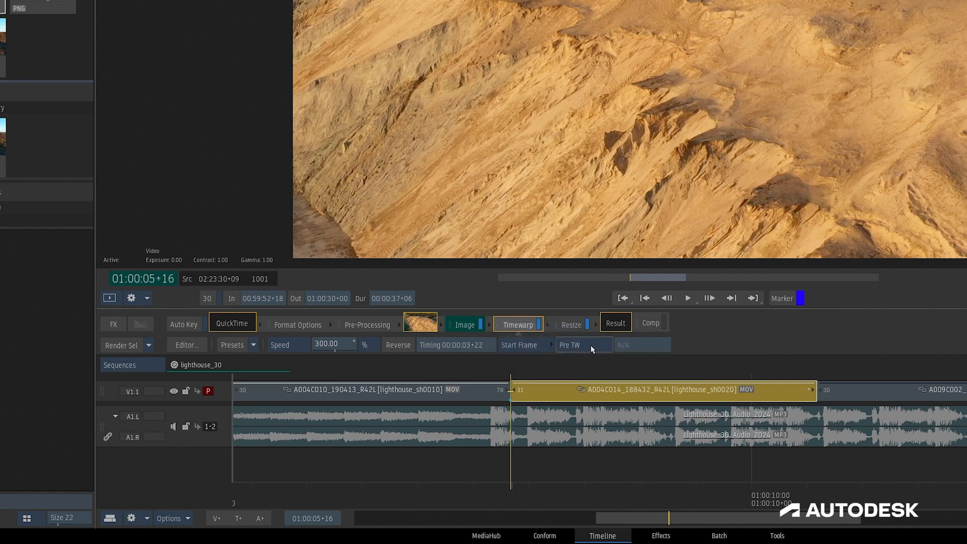
{"action": "left_click", "coordinate": [582, 345]}
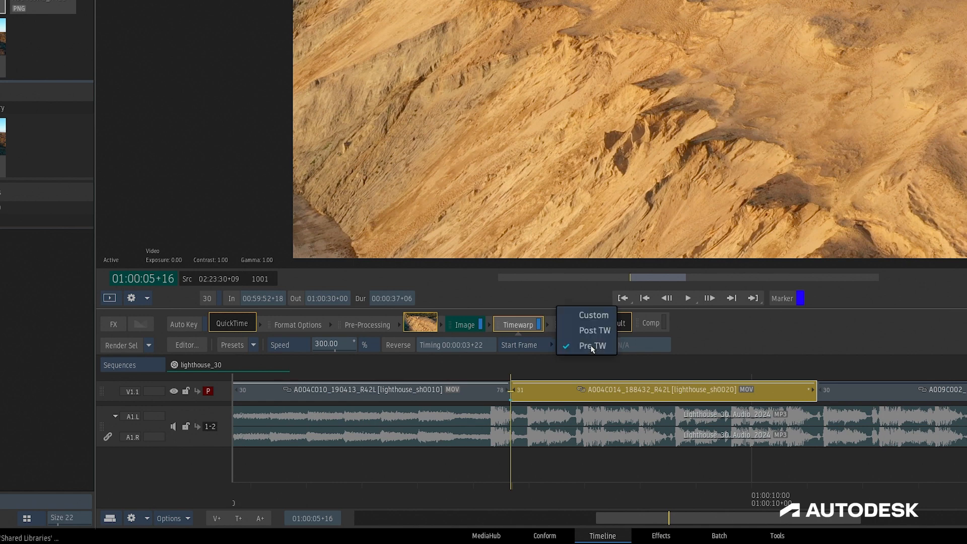
{"action": "left_click", "coordinate": [595, 345]}
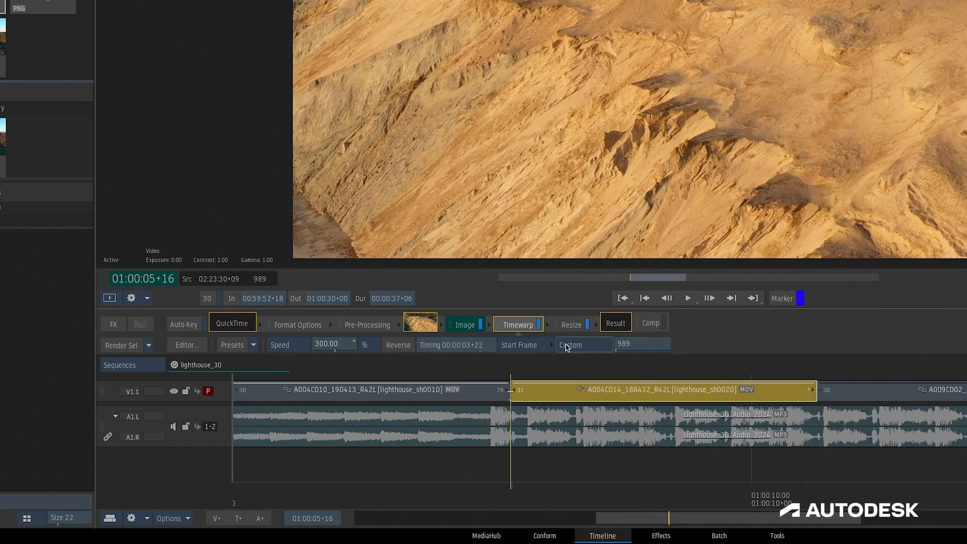
{"action": "left_click", "coordinate": [580, 345]}
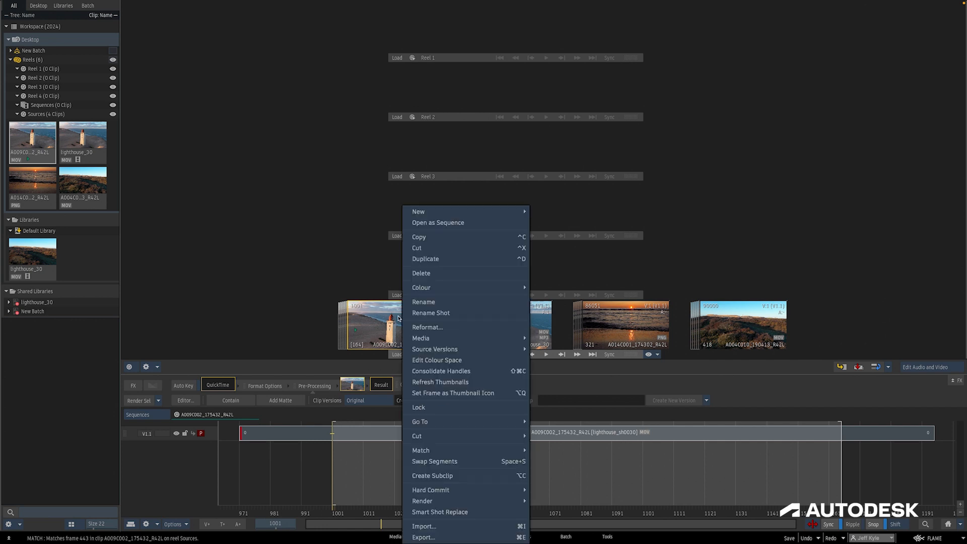
Step: Export the clip and try Frame Index as a custom start frame of 1
{"action": "left_click", "coordinate": [423, 537]}
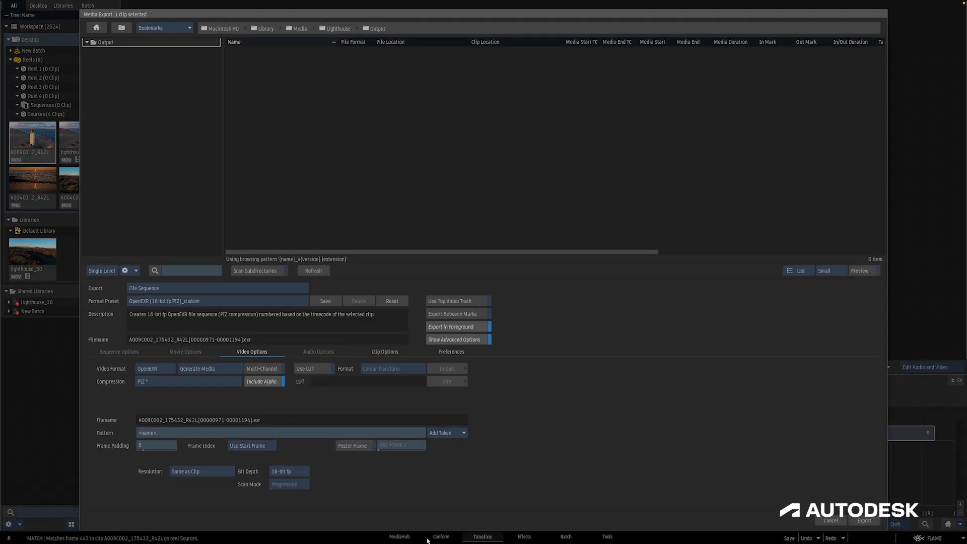
{"action": "mouse_move", "coordinate": [291, 454]}
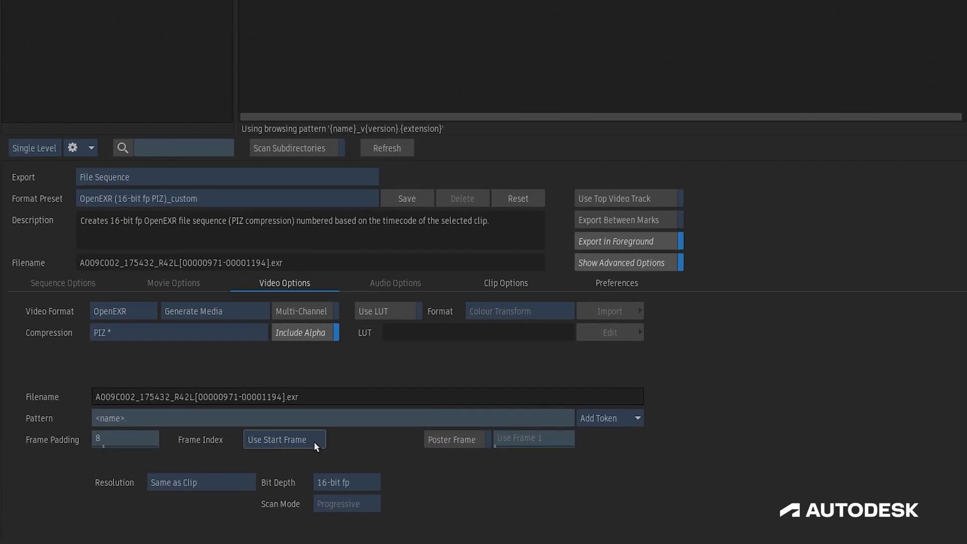
{"action": "left_click", "coordinate": [284, 439]}
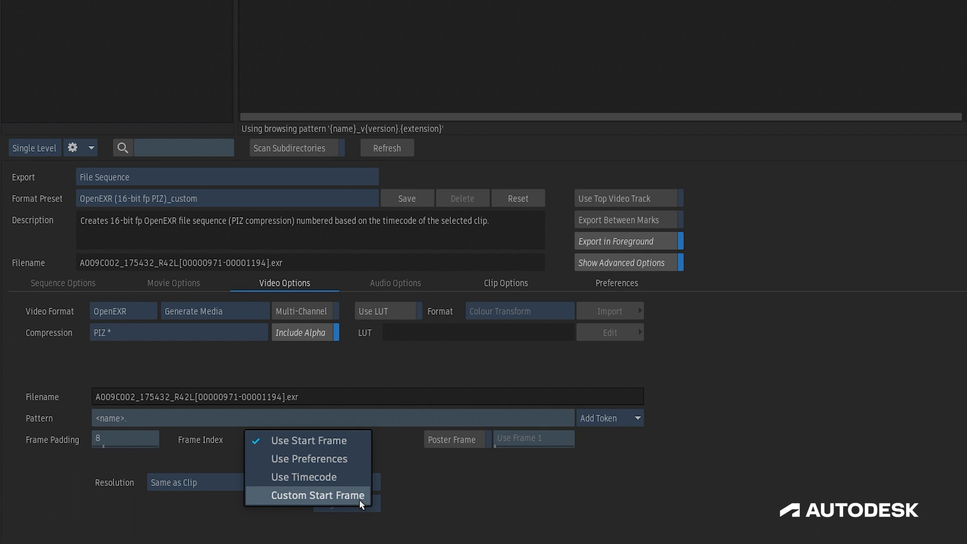
{"action": "left_click", "coordinate": [316, 495]}
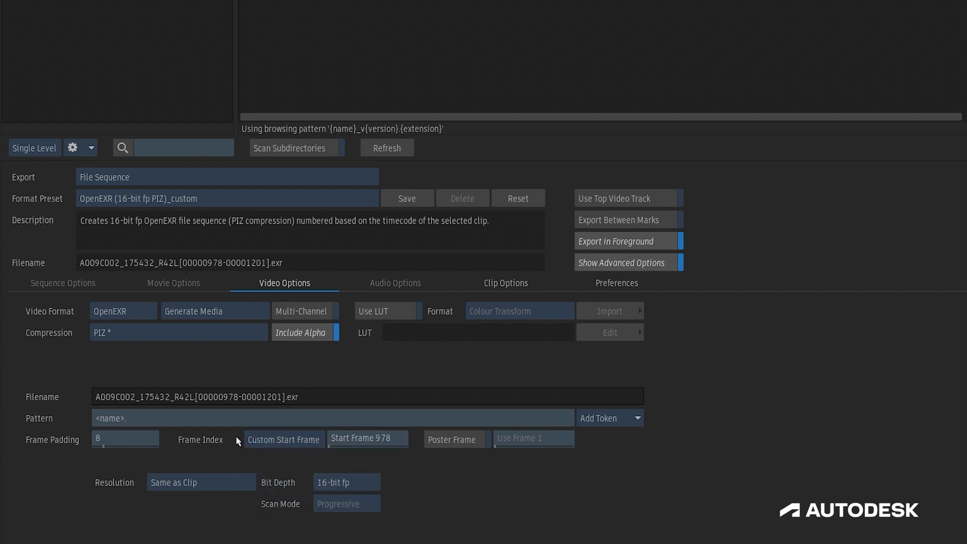
{"action": "left_click", "coordinate": [368, 440]}
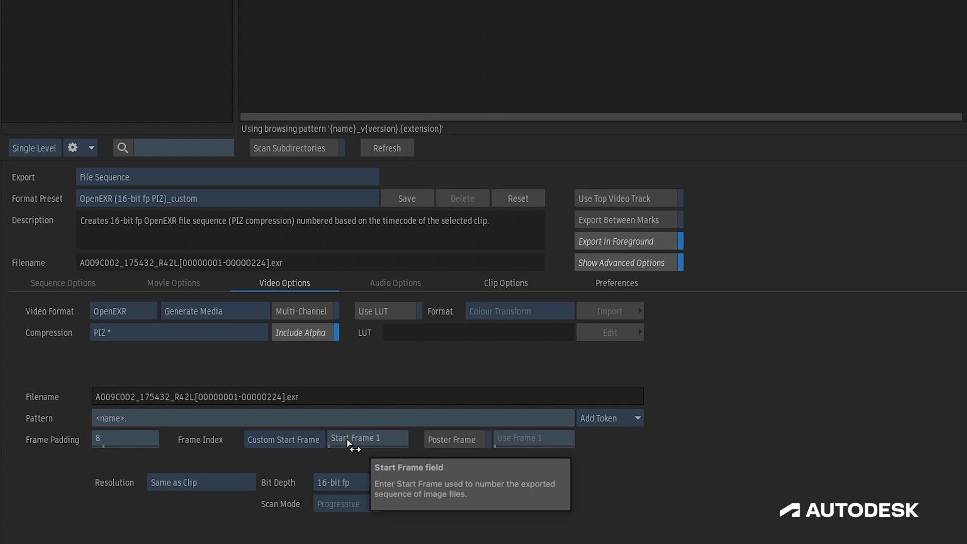
Step: Try timecode numbering, then finish on Use Start Frame (00000971–00001194)
{"action": "left_click", "coordinate": [284, 439]}
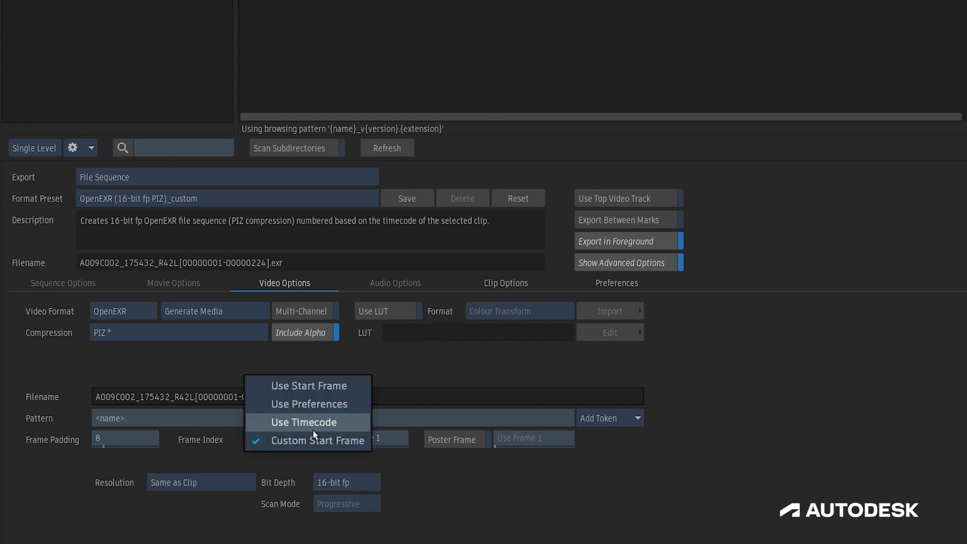
{"action": "left_click", "coordinate": [303, 422]}
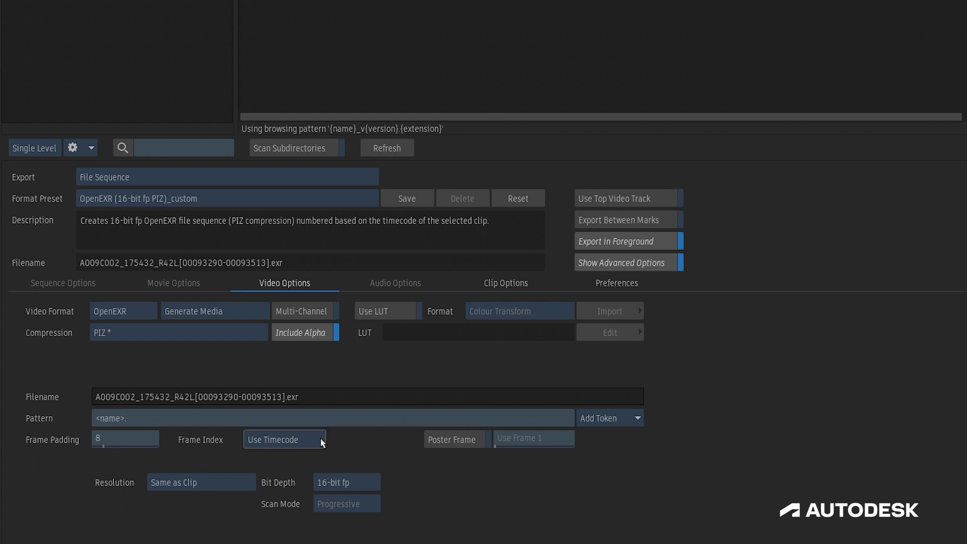
{"action": "left_click", "coordinate": [285, 439]}
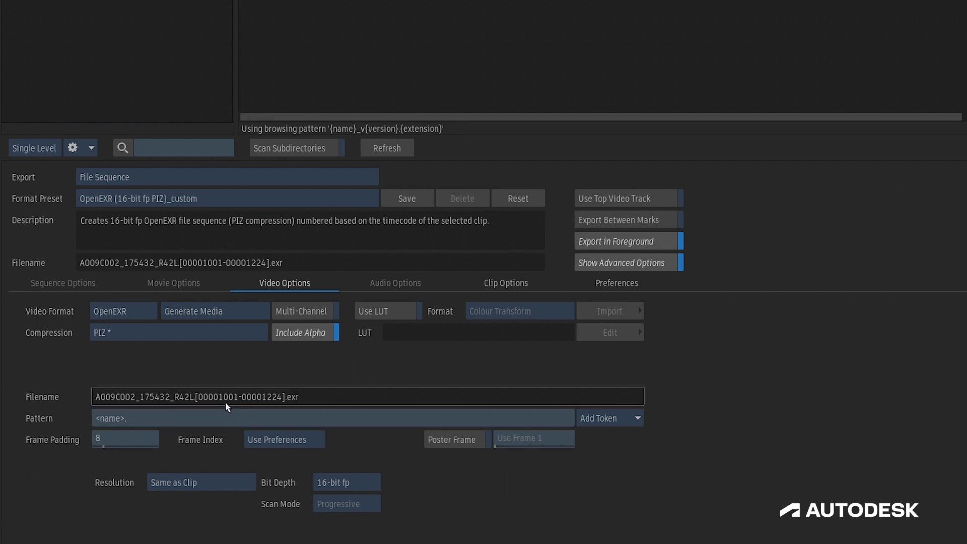
{"action": "mouse_move", "coordinate": [227, 409]}
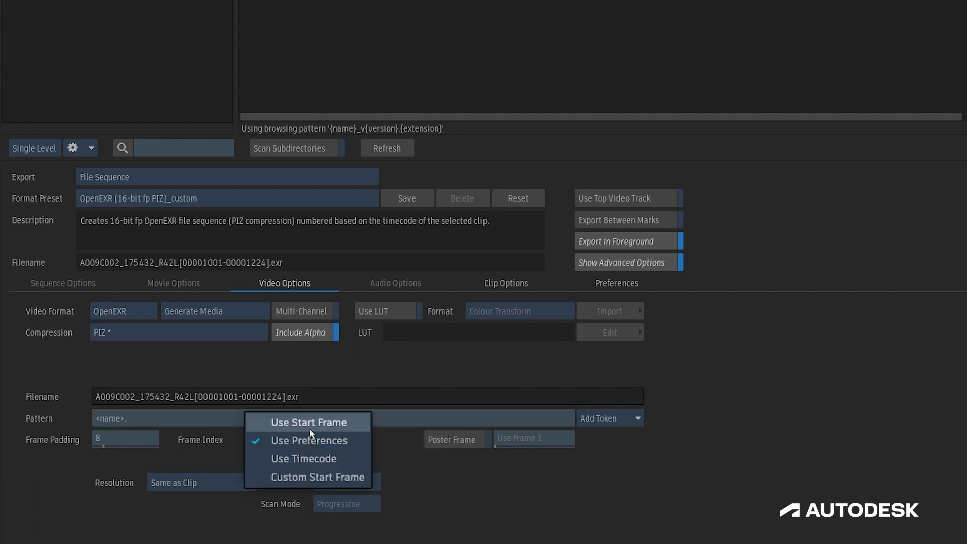
{"action": "left_click", "coordinate": [309, 422]}
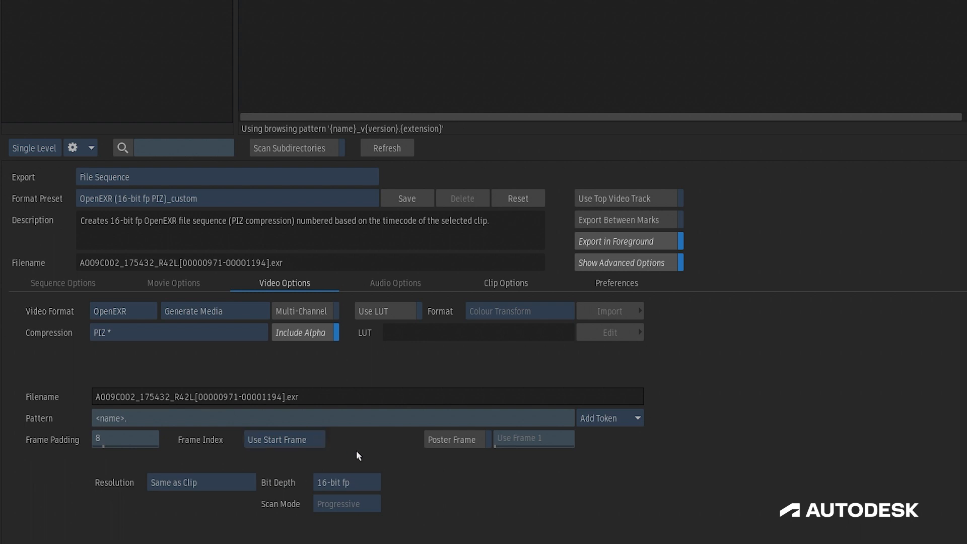